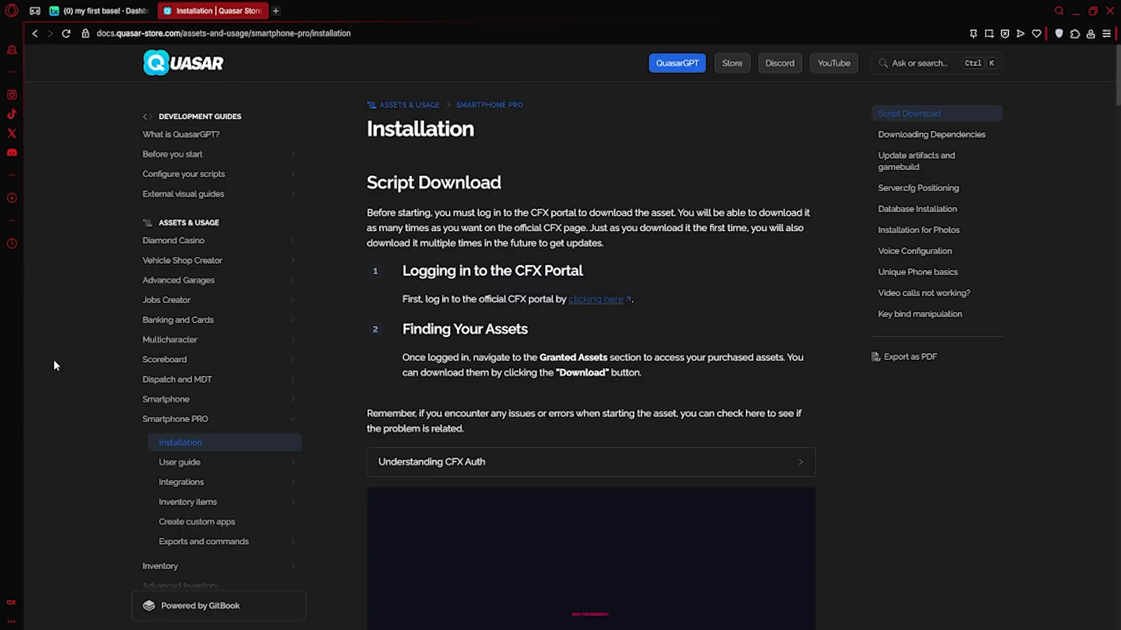
- Search Cfx.re Granted Assets for Smartphone PRO and download its [props] and [main] packs
{"action": "left_click", "coordinate": [175, 419]}
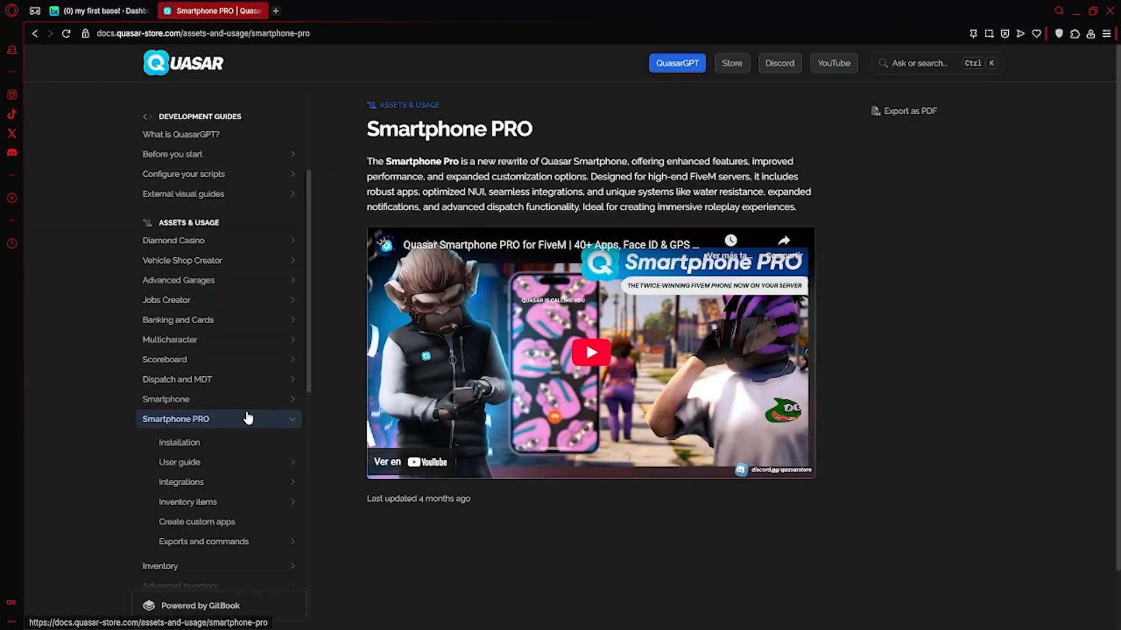
{"action": "left_click", "coordinate": [180, 442]}
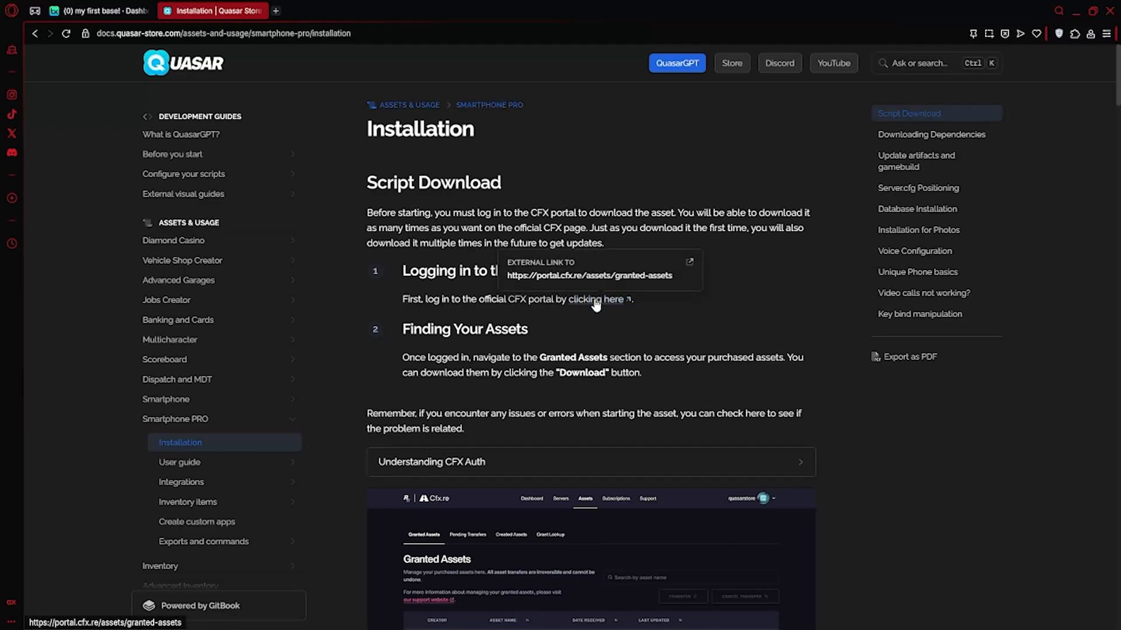
{"action": "left_click", "coordinate": [596, 299]}
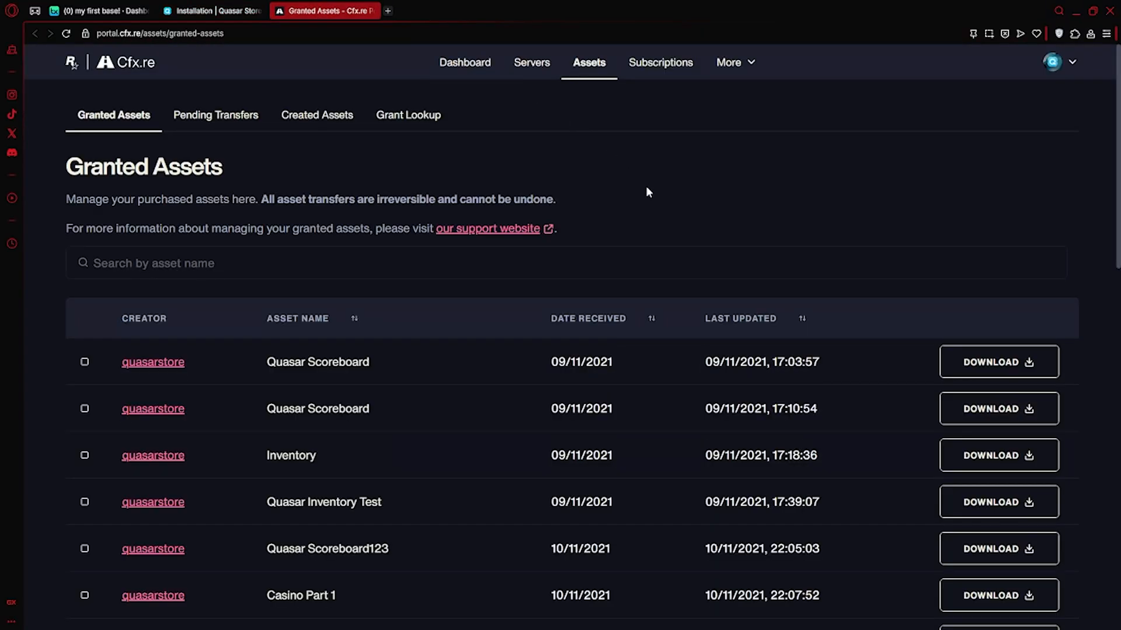
{"action": "type", "text": "sMARTPHONE PRO"}
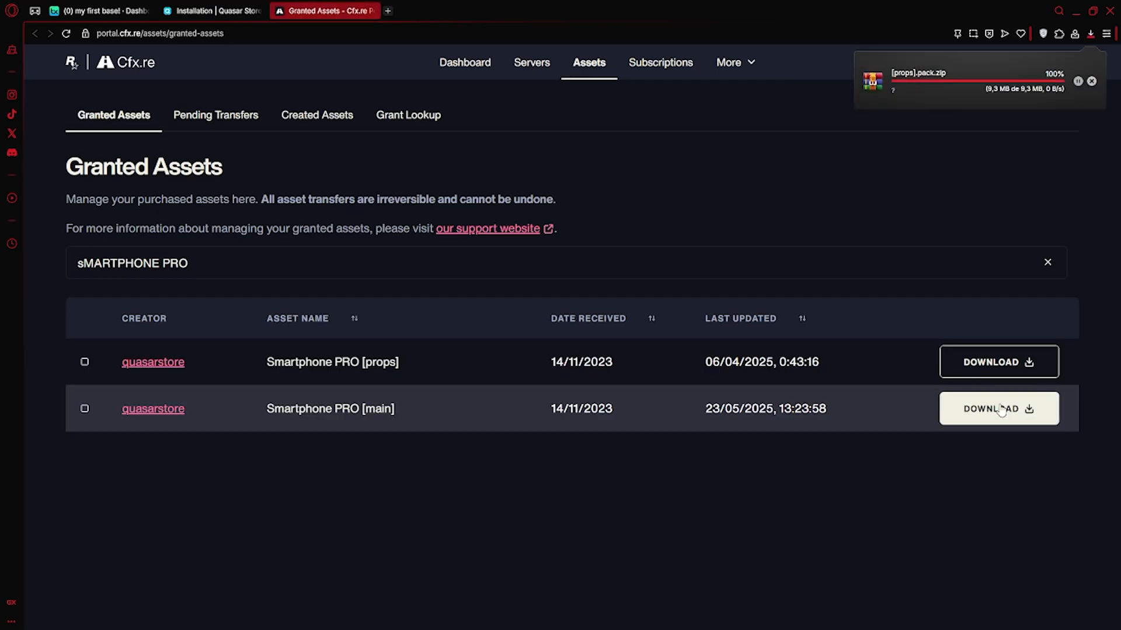
{"action": "left_click", "coordinate": [997, 408]}
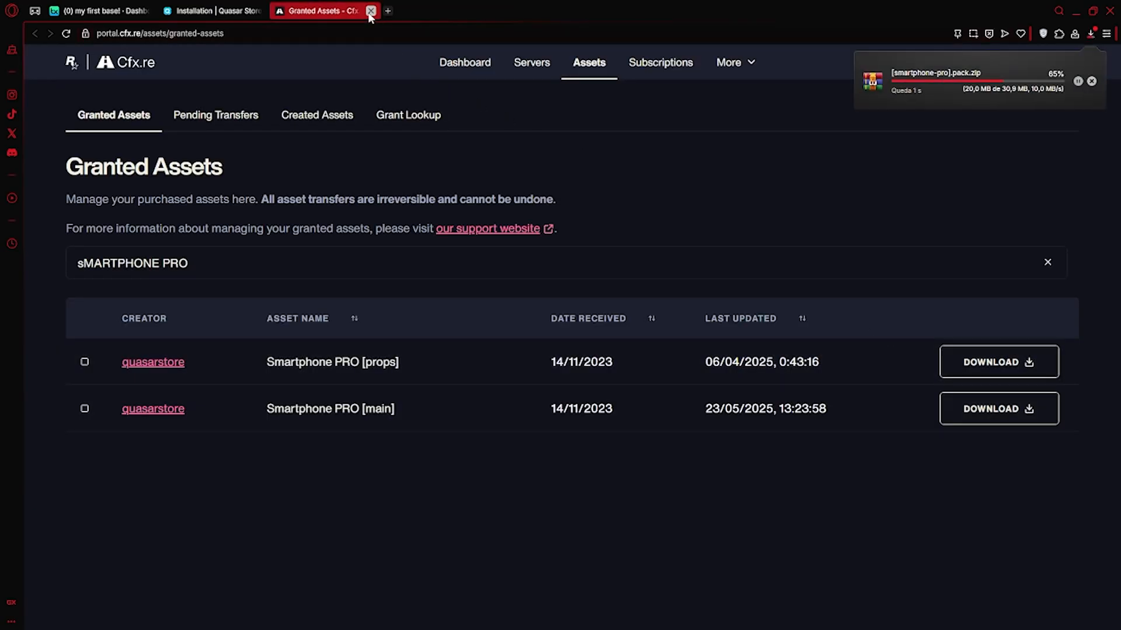
- Create and open a '[smartphone]' folder in txData > ESXLegacy_333199.base > resources
{"action": "left_click", "coordinate": [370, 11]}
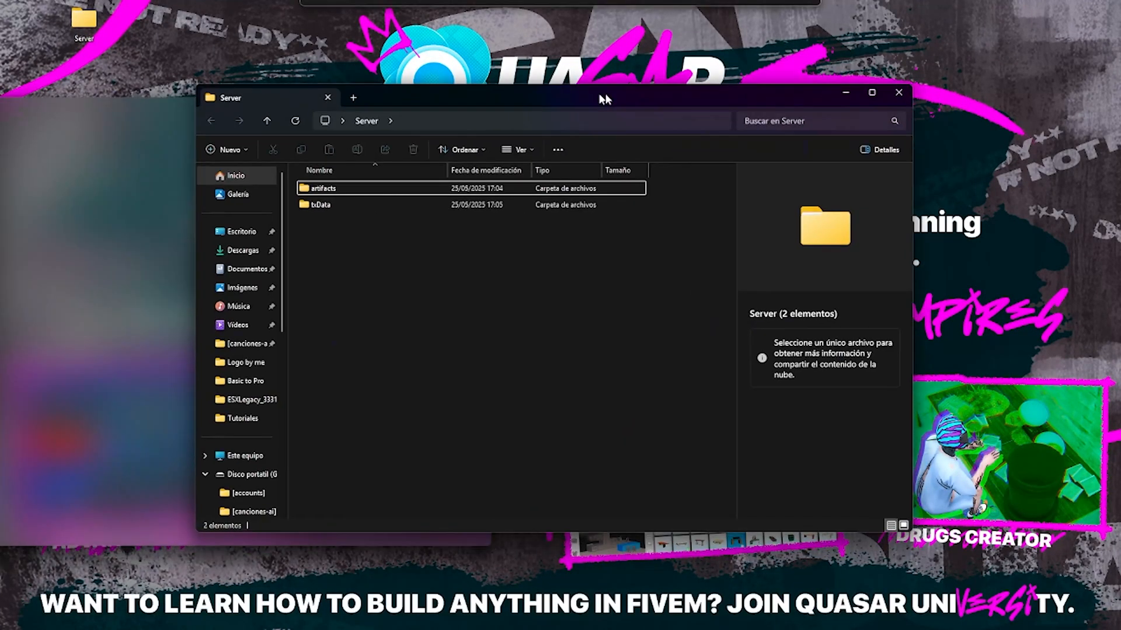
{"action": "double_click", "coordinate": [319, 204]}
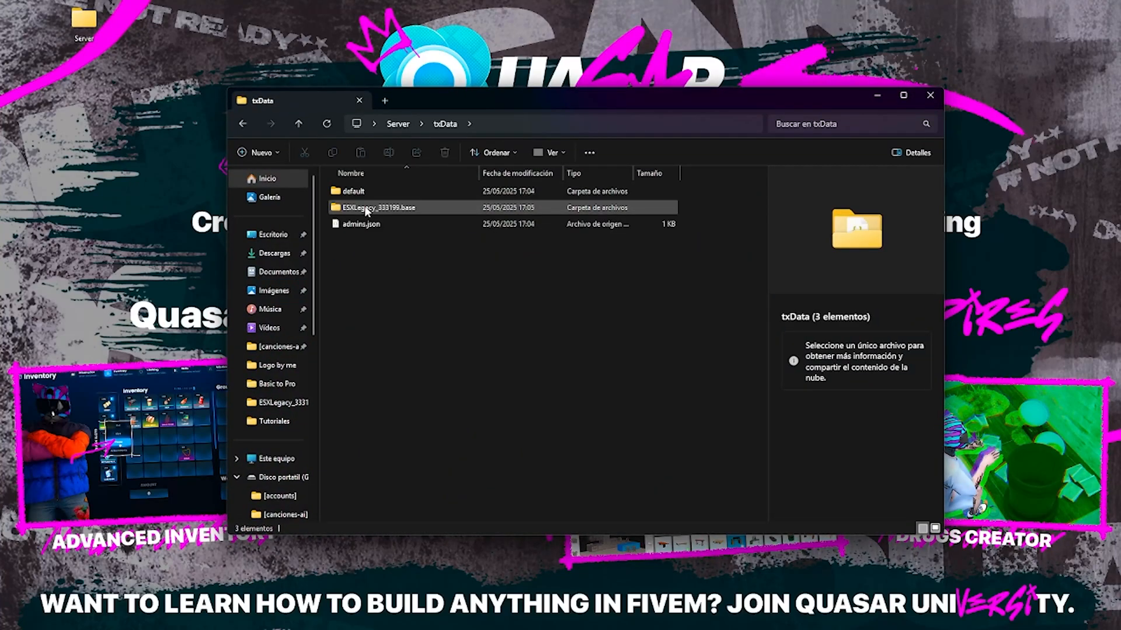
{"action": "double_click", "coordinate": [382, 207]}
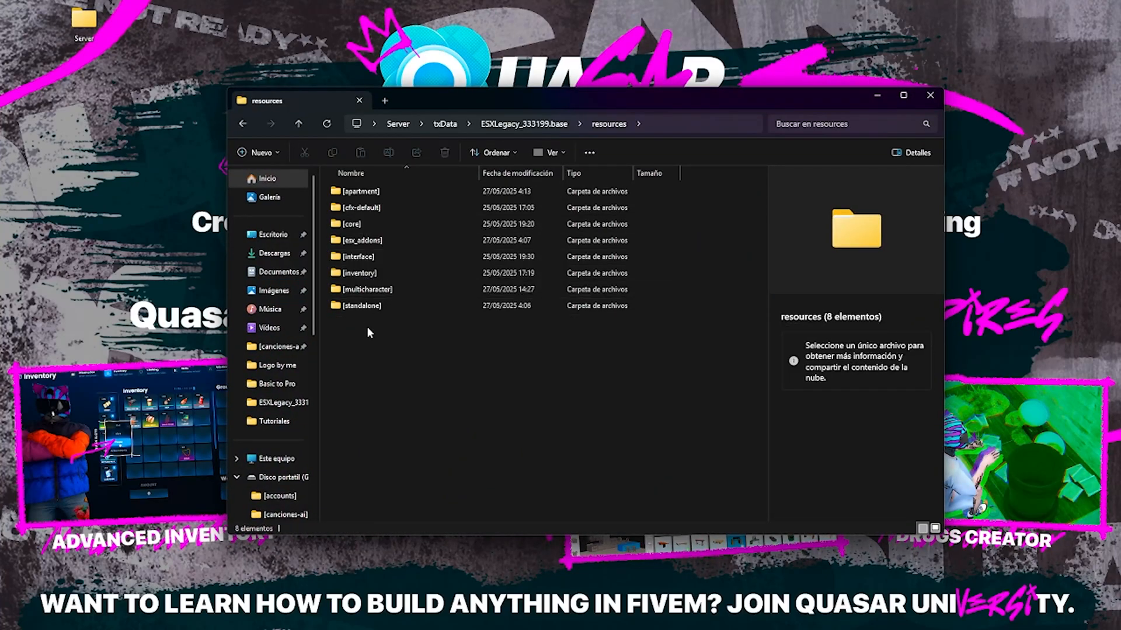
{"action": "right_click", "coordinate": [368, 332]}
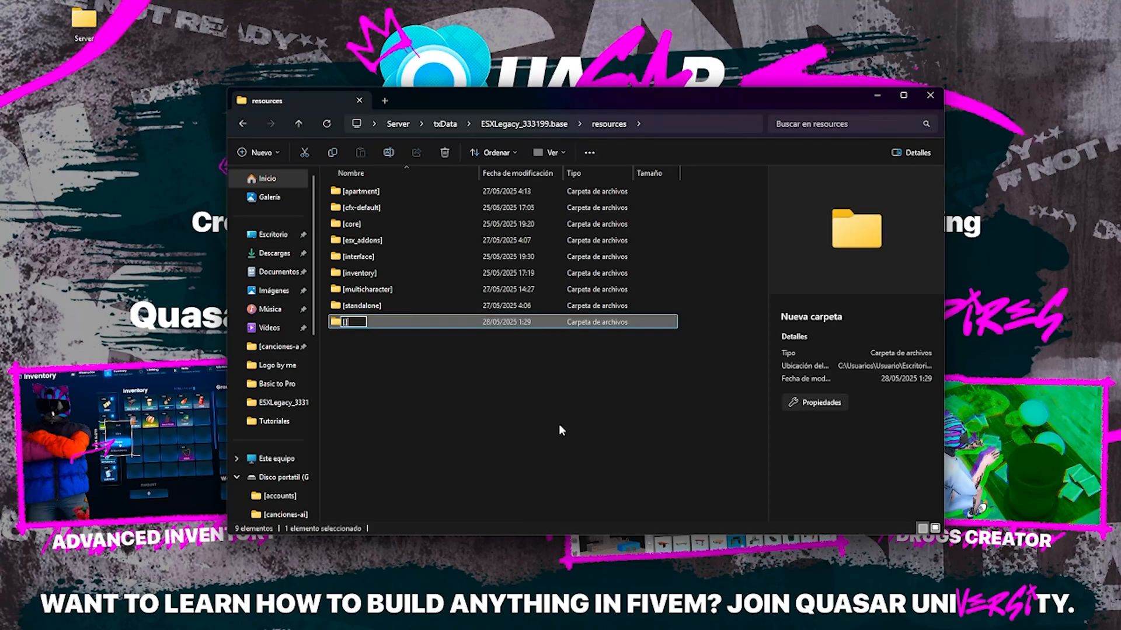
{"action": "type", "text": "[SMA]"}
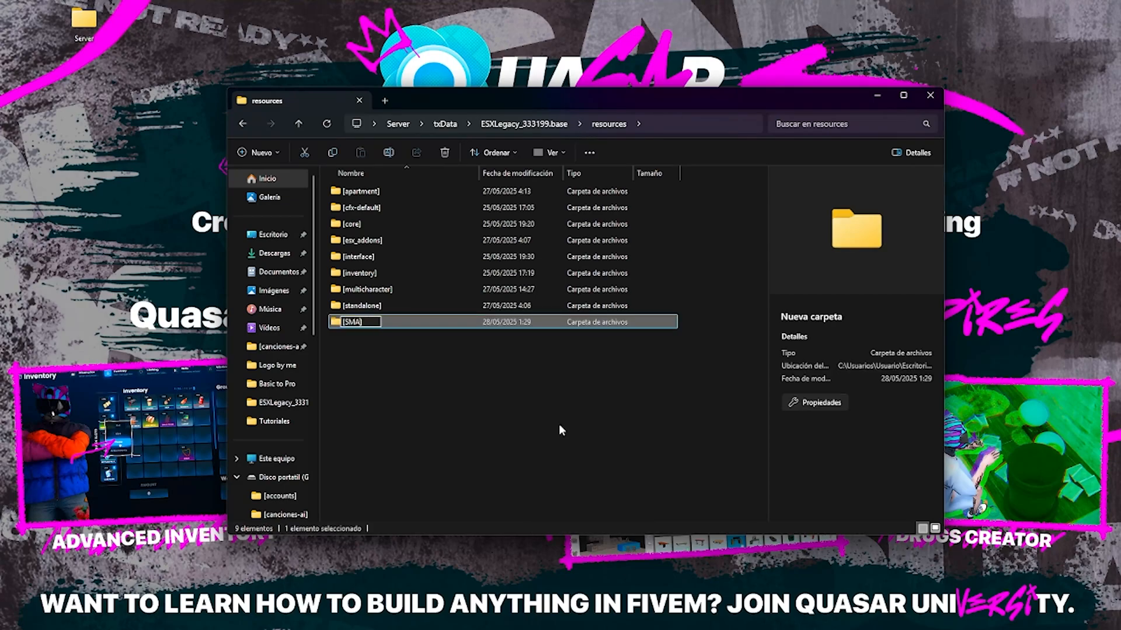
{"action": "type", "text": "[smartphone]"}
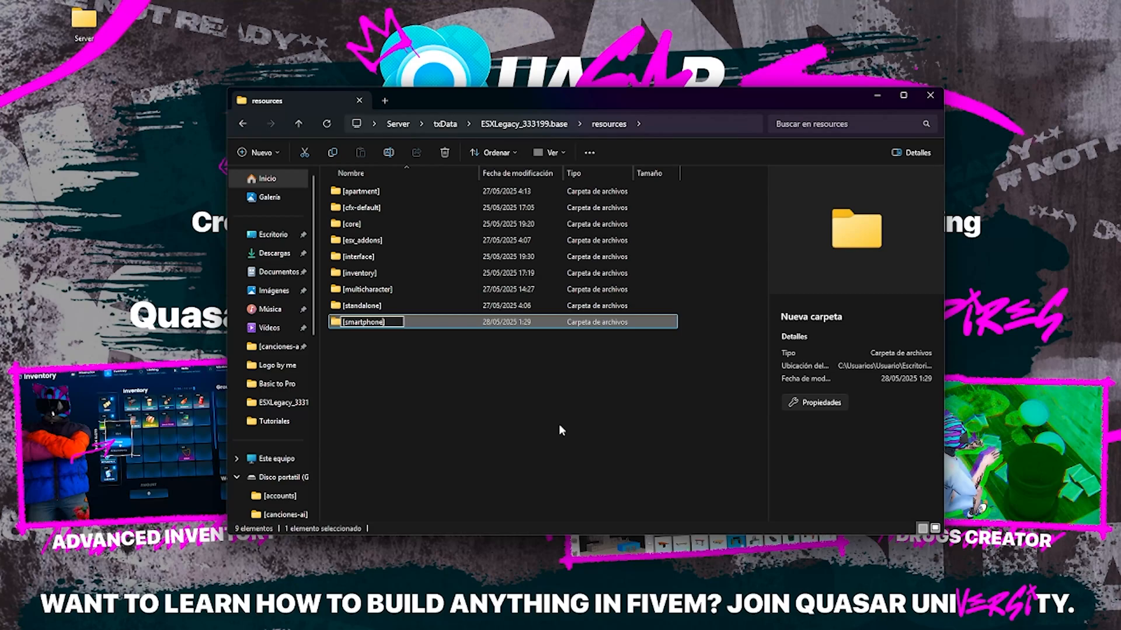
{"action": "double_click", "coordinate": [364, 322]}
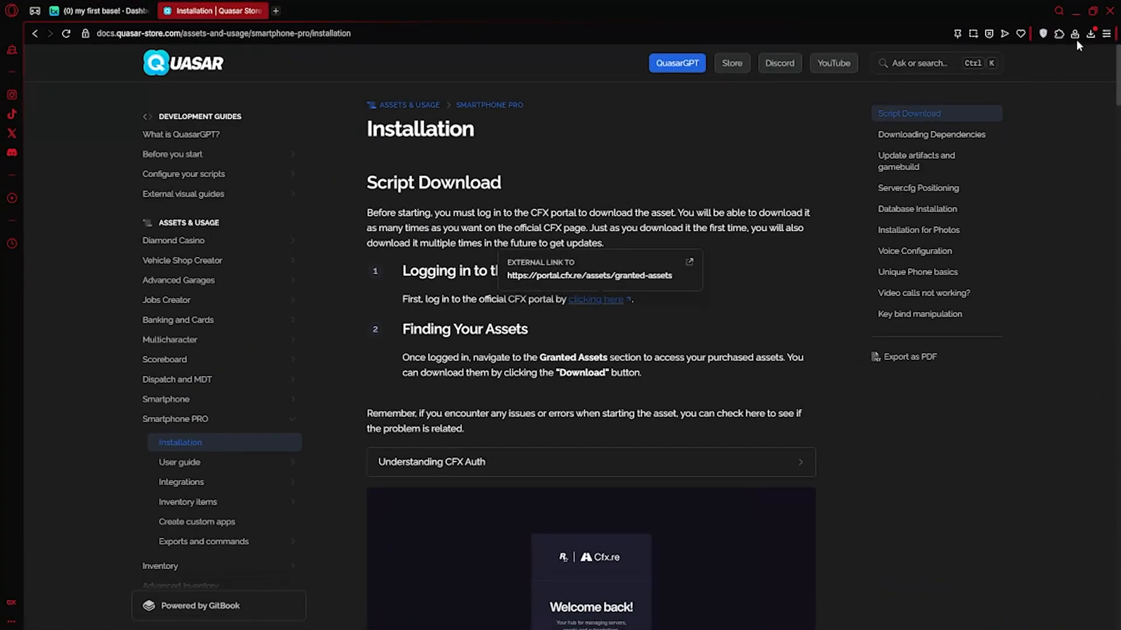
- Extract phone-render, qs-smartphone-pro and .gitignore from the archive's [smartphone-pro] folder into [smartphone]
{"action": "left_click", "coordinate": [1094, 33]}
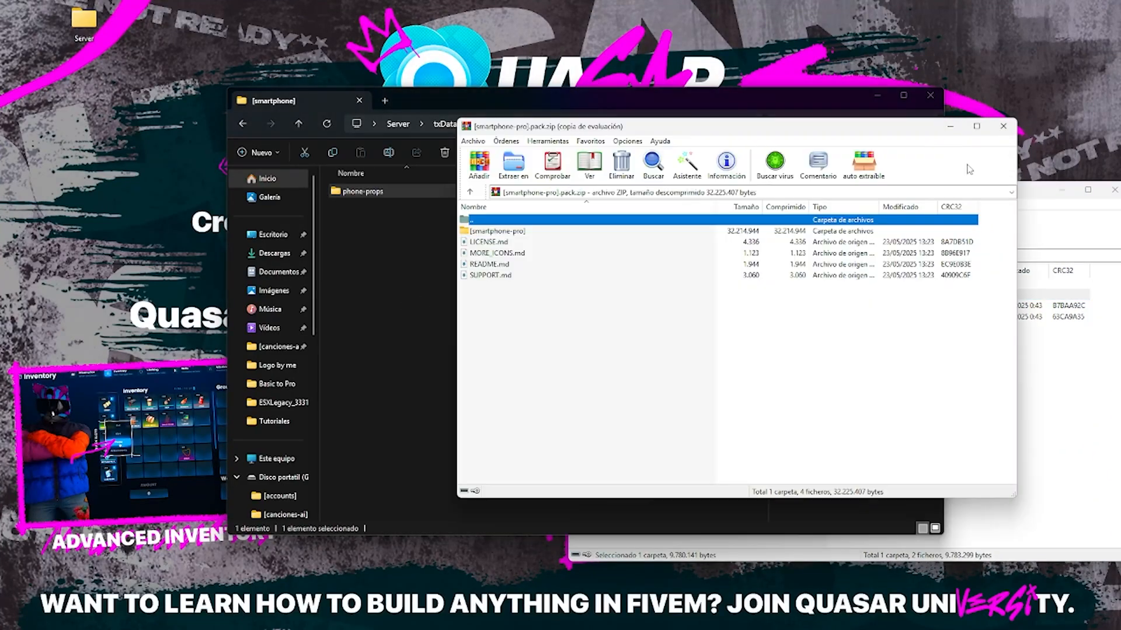
{"action": "double_click", "coordinate": [499, 230]}
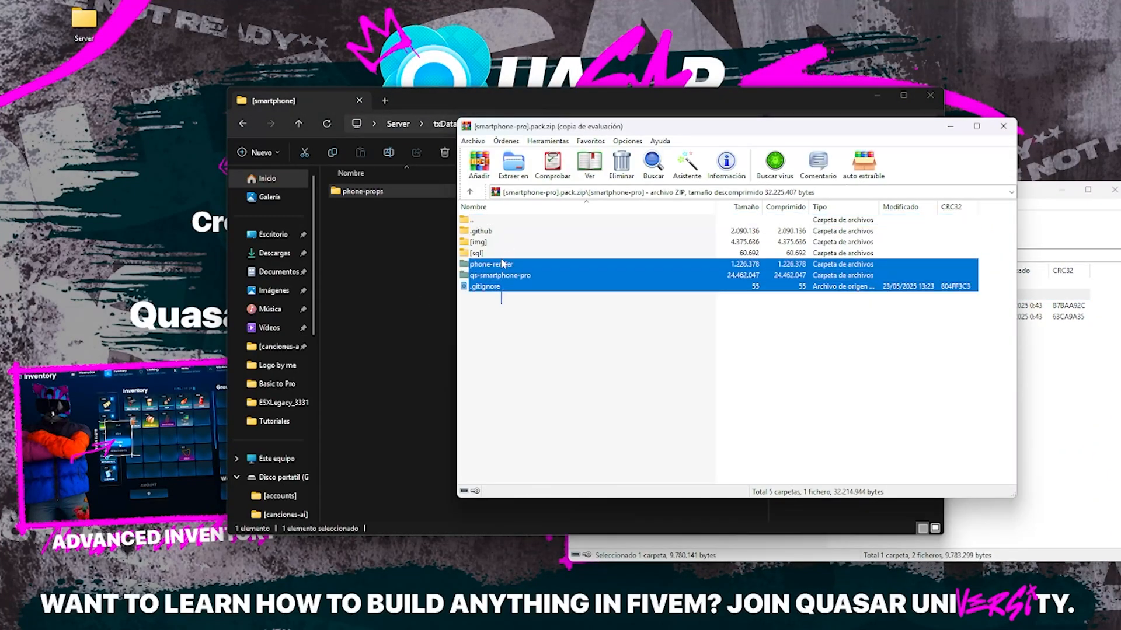
{"action": "left_click", "coordinate": [512, 164]}
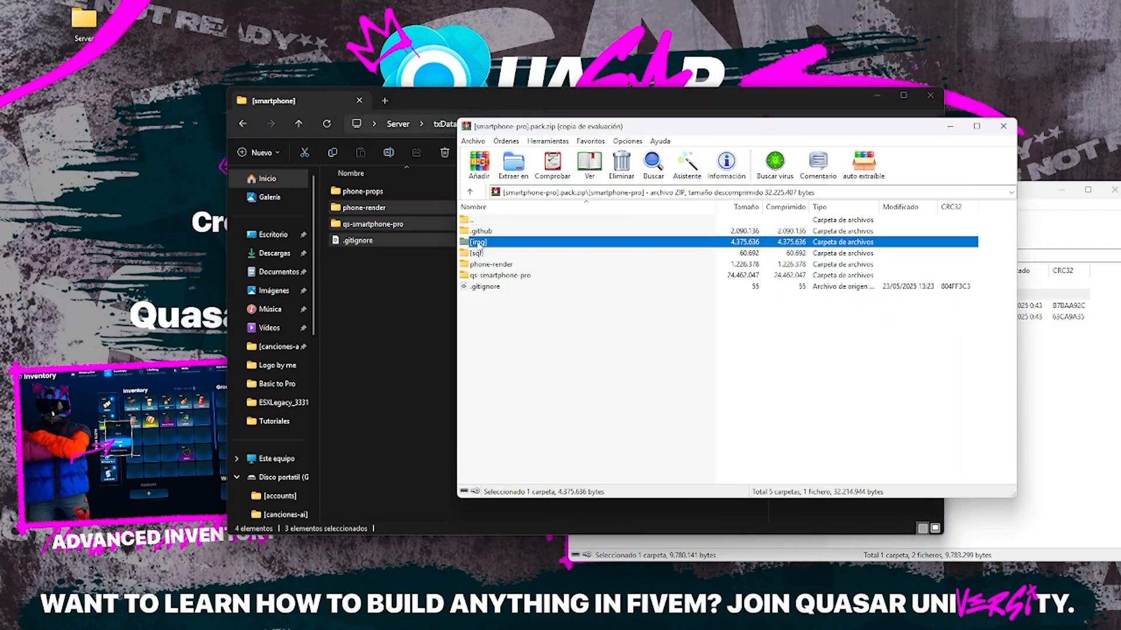
{"action": "double_click", "coordinate": [477, 242]}
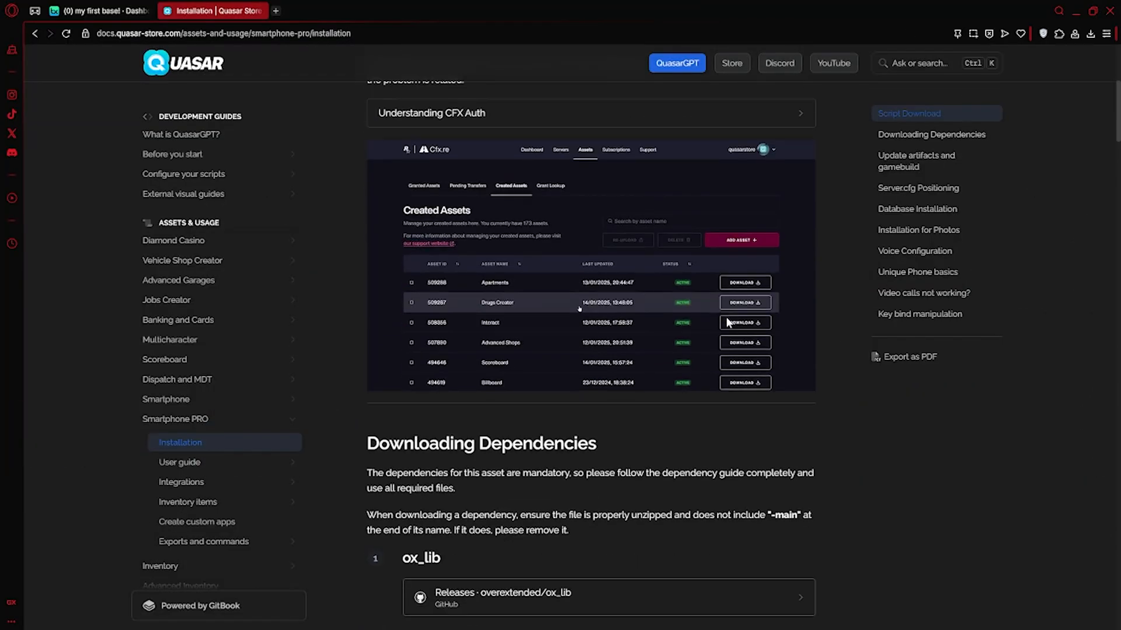
- Open the xsound and mhacking GitHub links from the Downloading Dependencies list
{"action": "scroll", "scroll_direction": "down", "scroll_amount": 3}
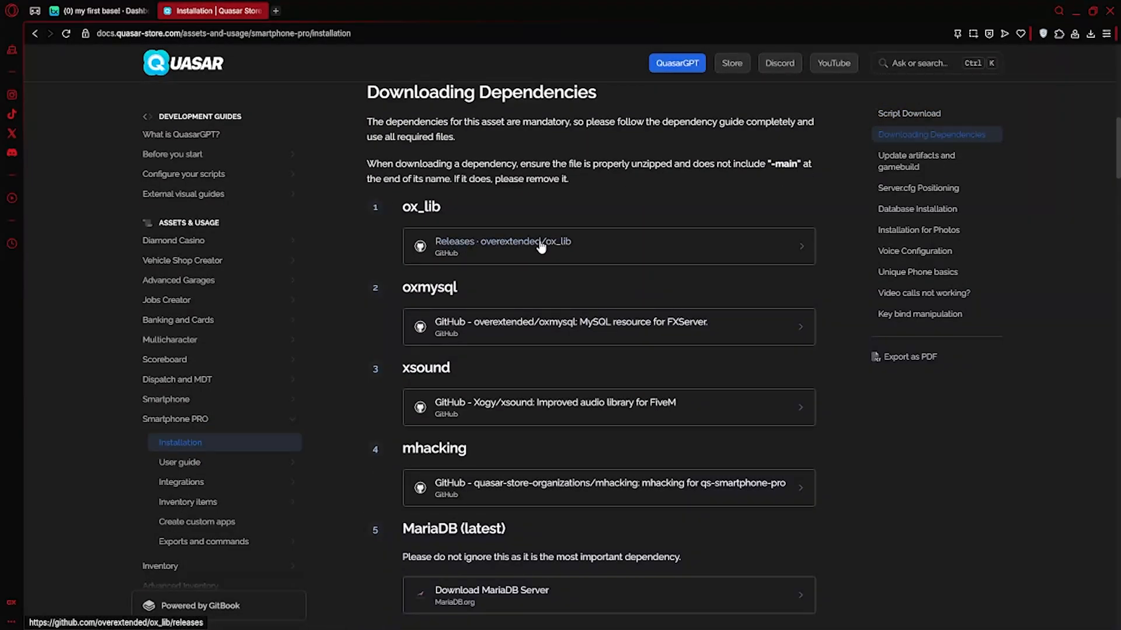
{"action": "mouse_move", "coordinate": [630, 325]}
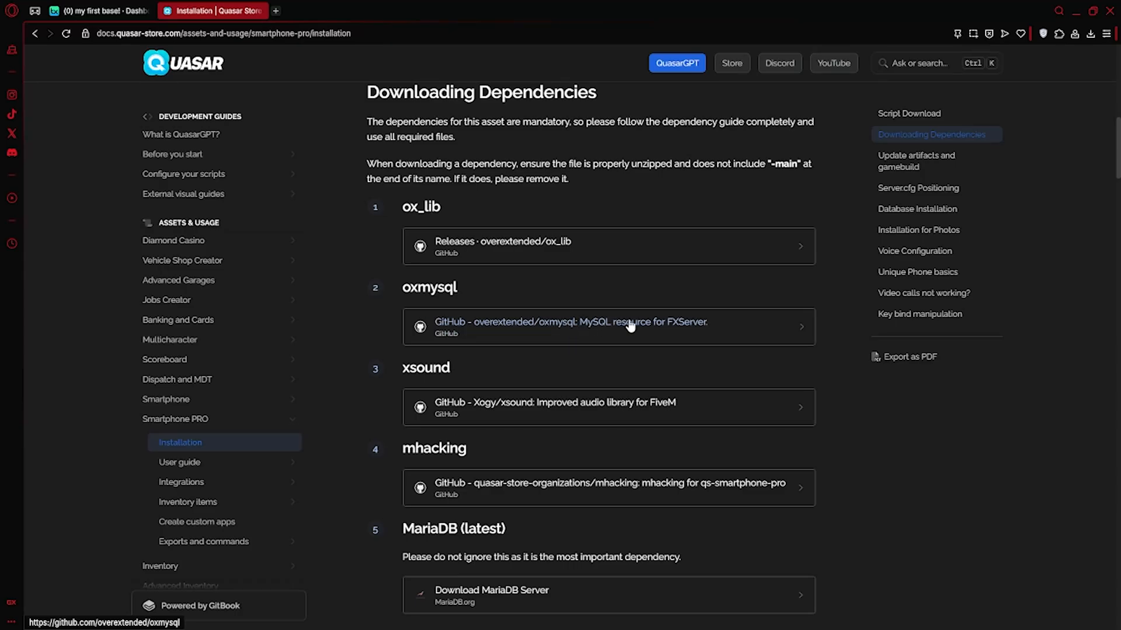
{"action": "scroll", "scroll_direction": "down", "scroll_amount": 3}
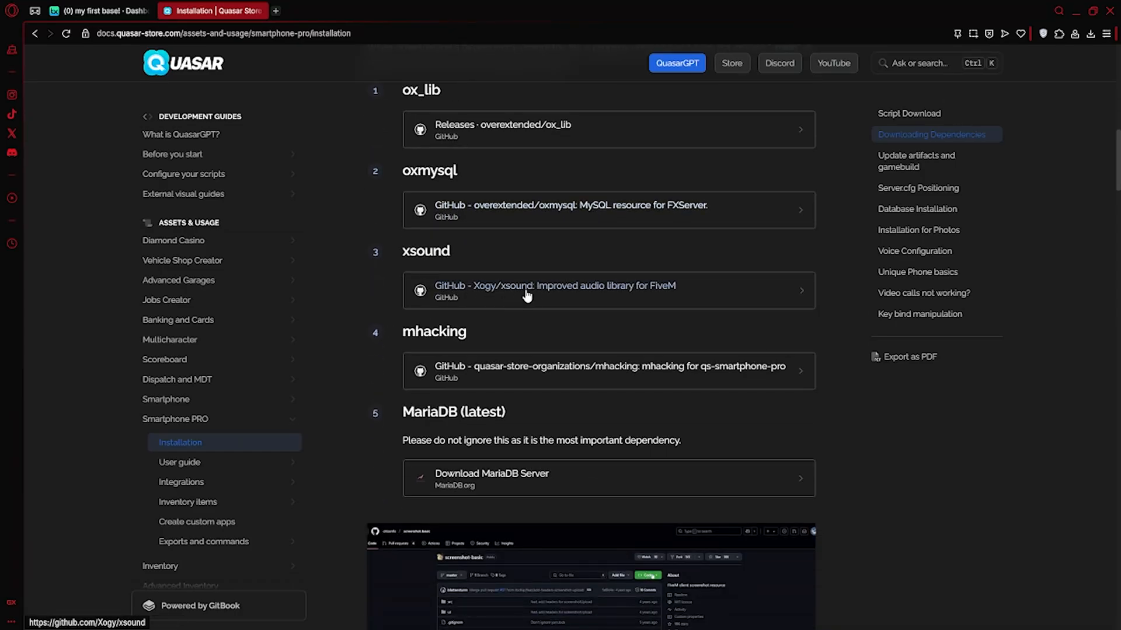
{"action": "left_click", "coordinate": [525, 291]}
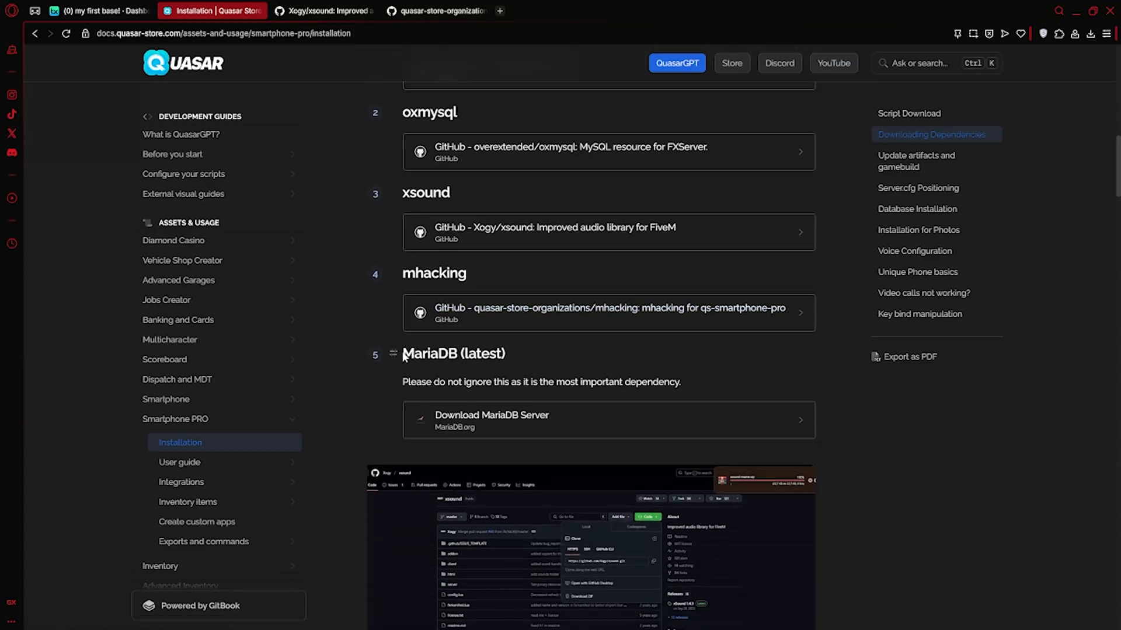
- Download xsound and mhacking via Code > Download ZIP, then close the xsound tab
{"action": "left_click", "coordinate": [322, 11]}
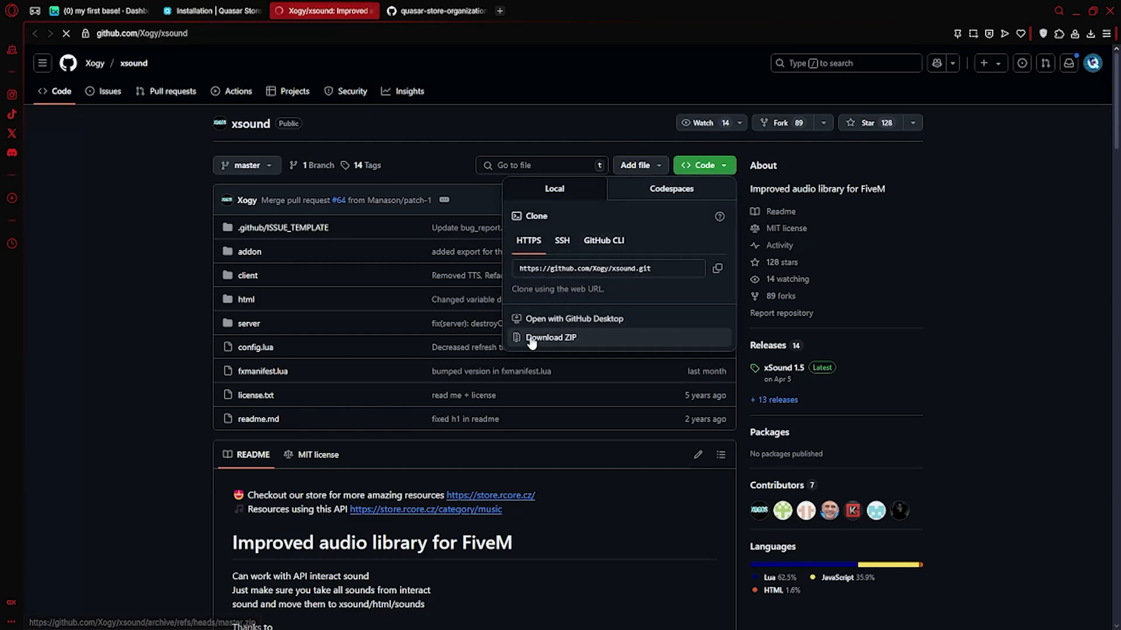
{"action": "left_click", "coordinate": [436, 11]}
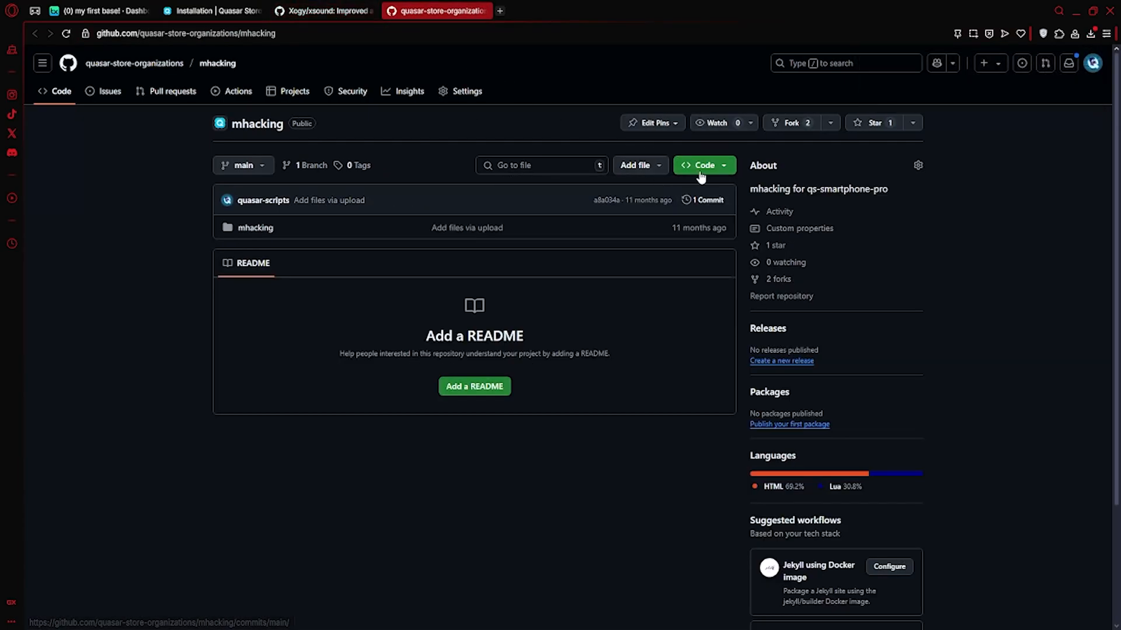
{"action": "left_click", "coordinate": [703, 166]}
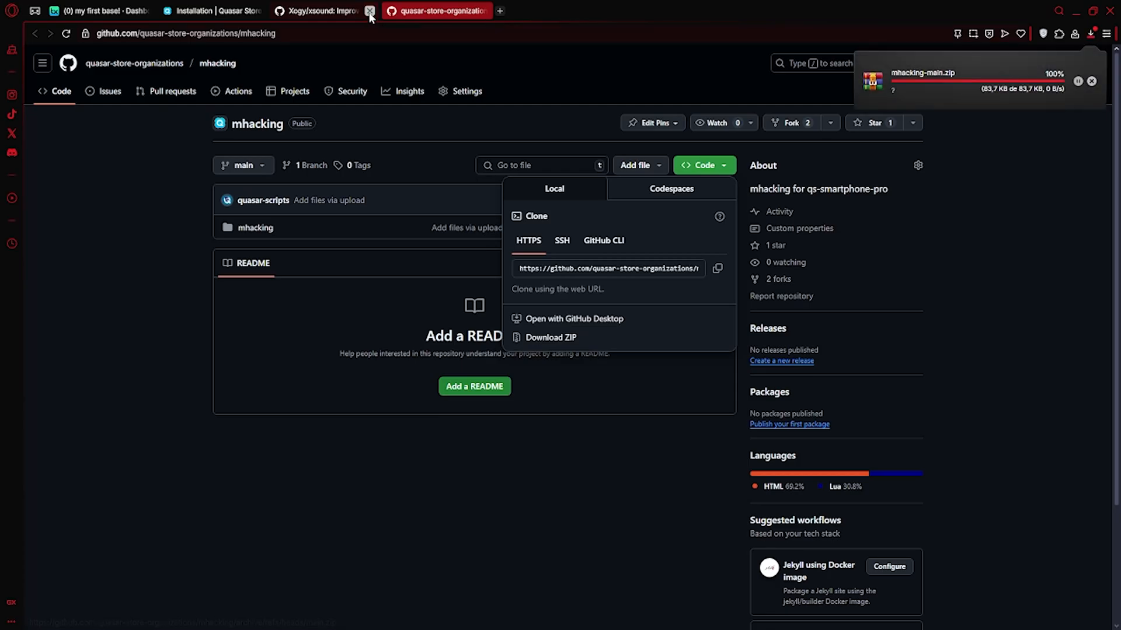
{"action": "left_click", "coordinate": [370, 11]}
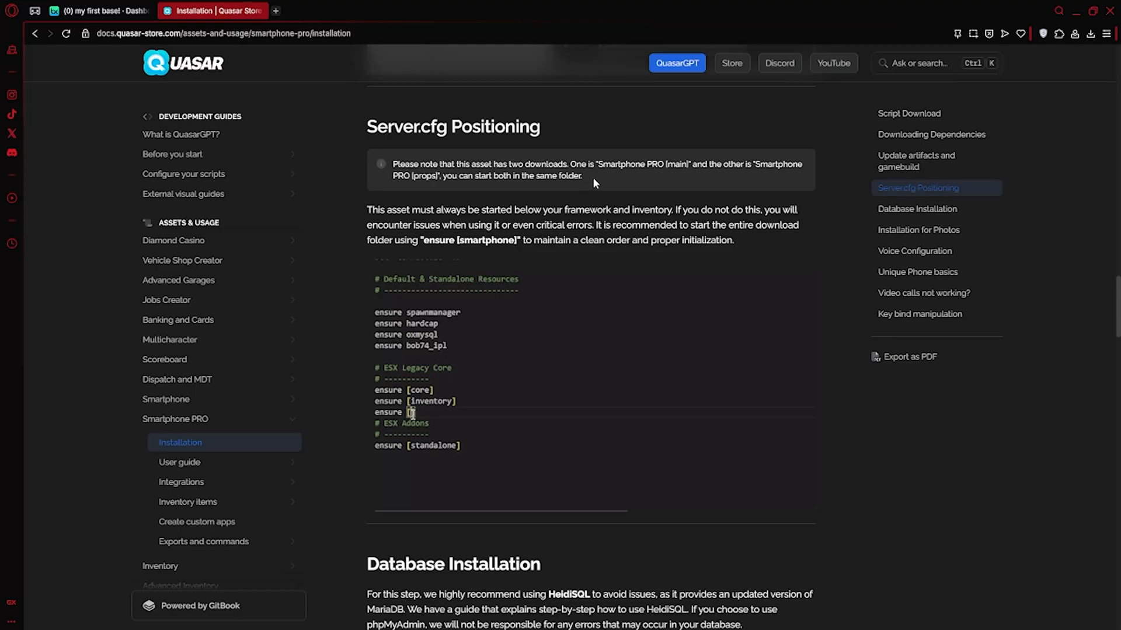
- Check where 'ensure [smartphone]' goes, below the framework and inventory in server.cfg
{"action": "type", "text": "smartphone"}
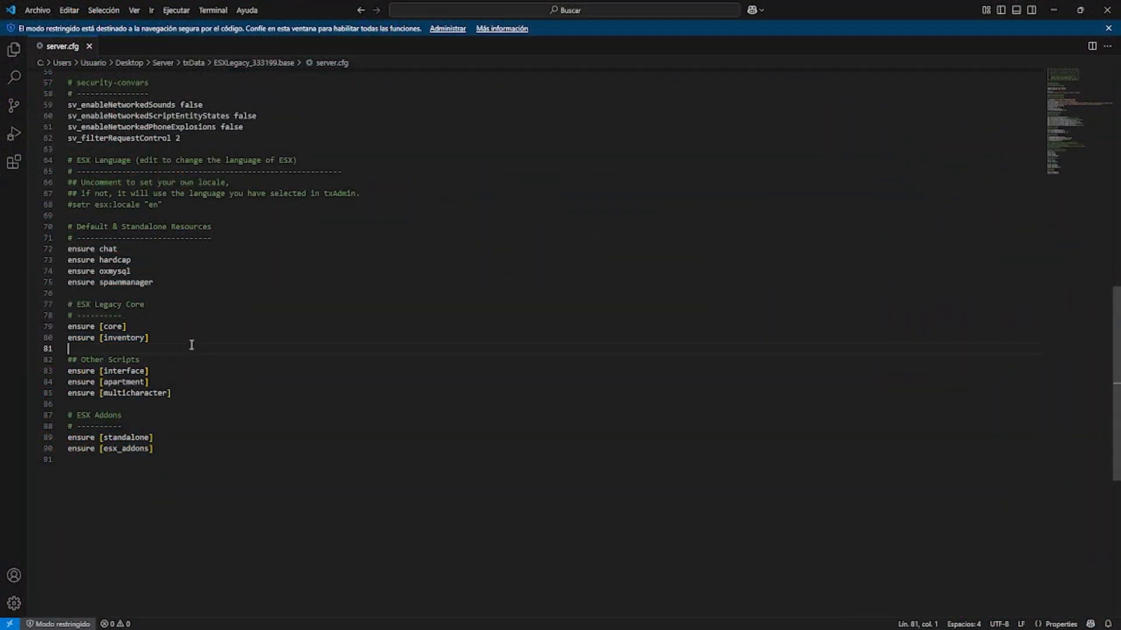
- Add 'ensure [smartphone]' below 'ensure [multicharacter]' under ## Other Scripts
{"action": "type", "text": "ensure ["}
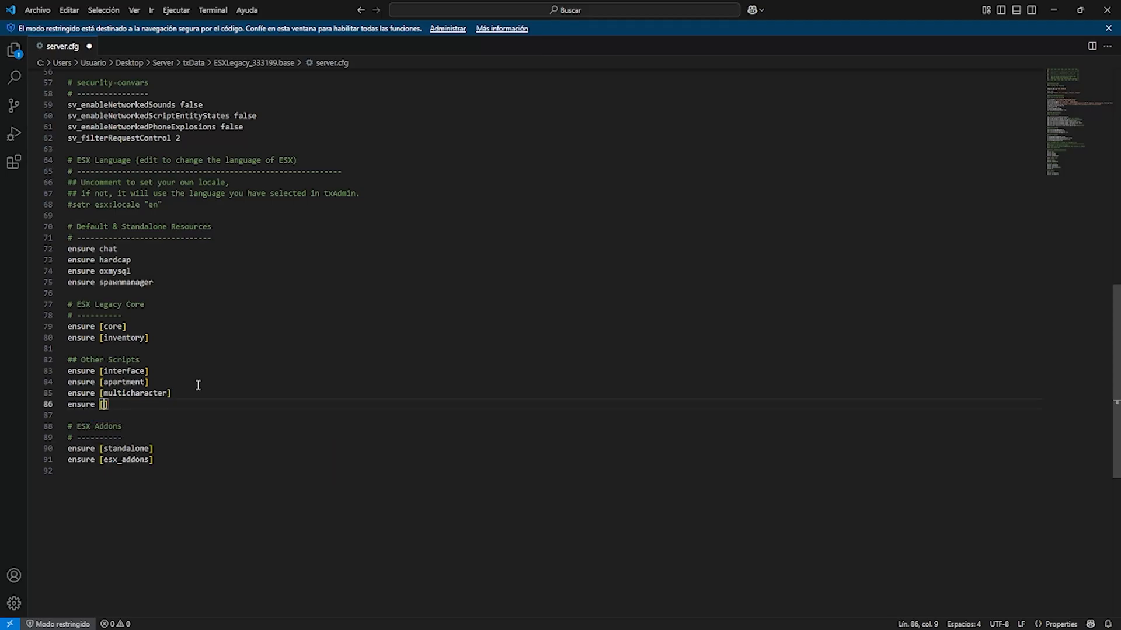
{"action": "type", "text": "smartphone"}
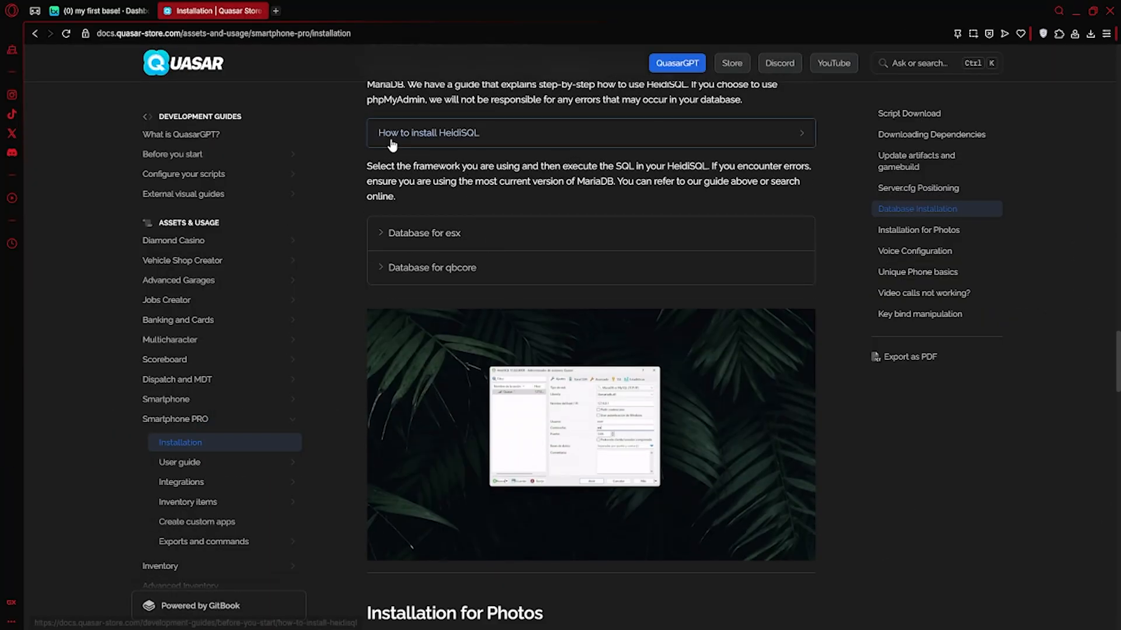
- Copy the 'Database for esx' SQL, run it on quasar_test in HeidiSQL, and close HeidiSQL
{"action": "left_click", "coordinate": [424, 232]}
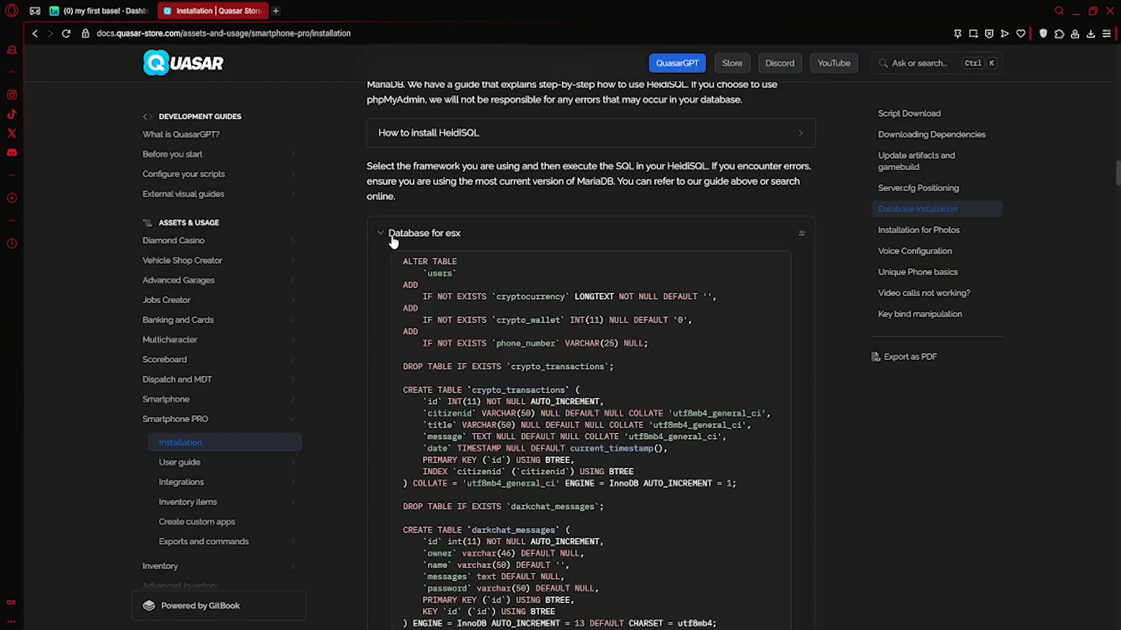
{"action": "left_click", "coordinate": [381, 233]}
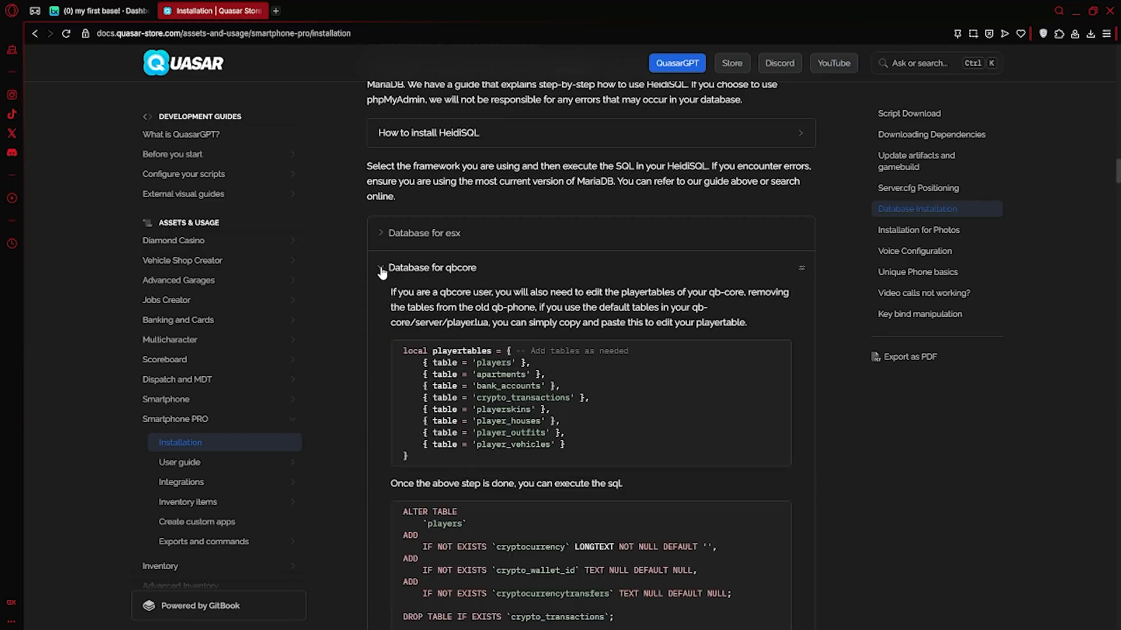
{"action": "left_click", "coordinate": [424, 232]}
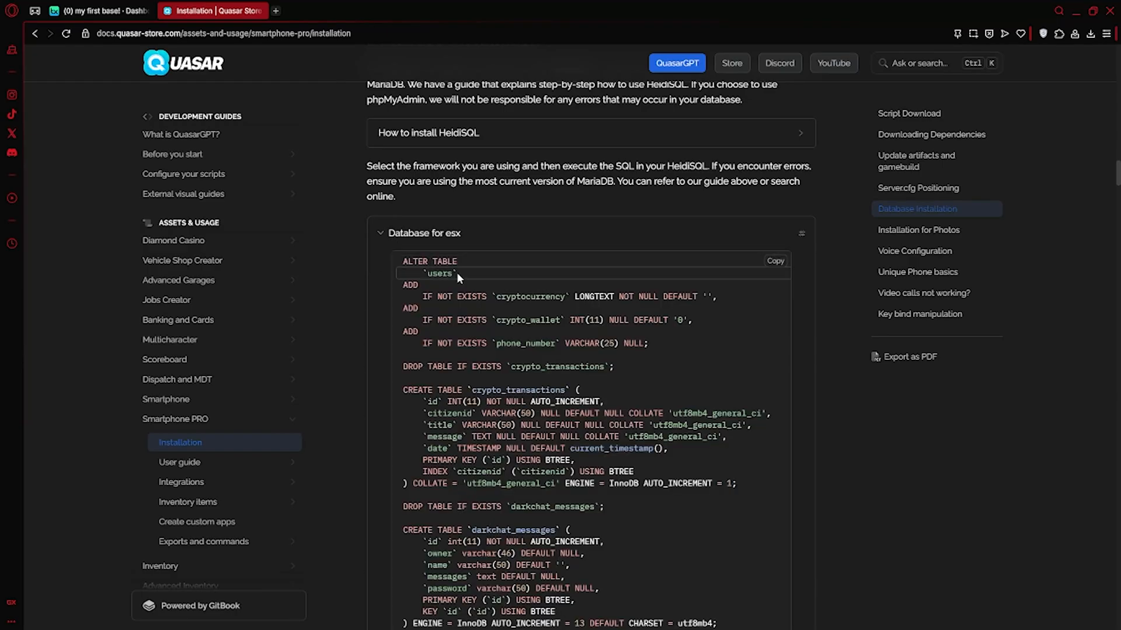
{"action": "left_click", "coordinate": [774, 261]}
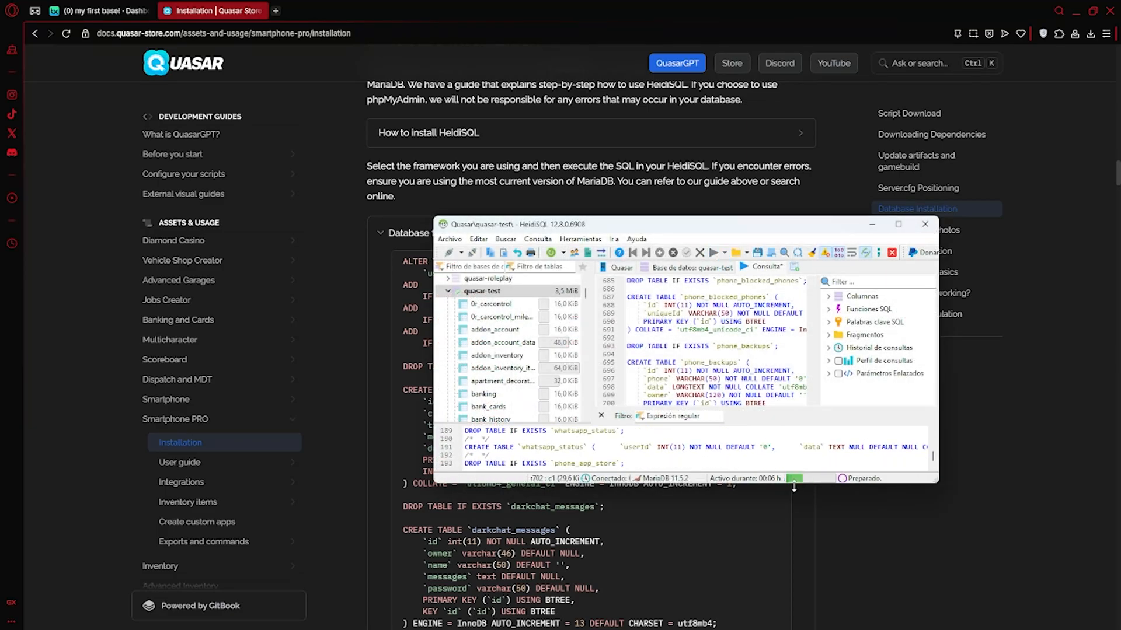
{"action": "left_click", "coordinate": [710, 252]}
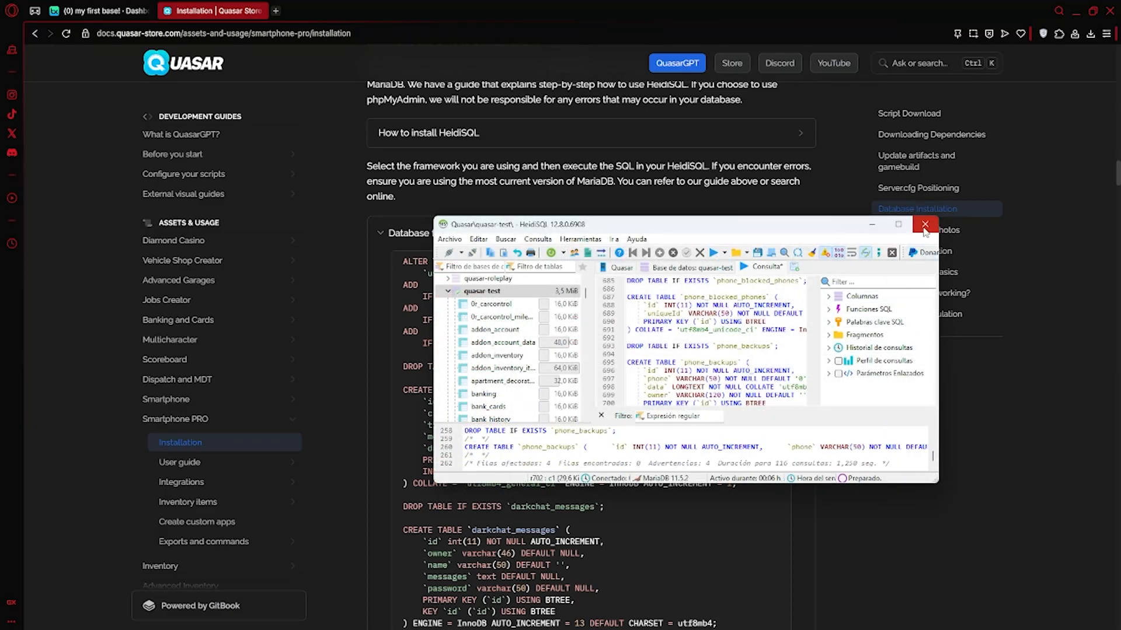
{"action": "left_click", "coordinate": [924, 224]}
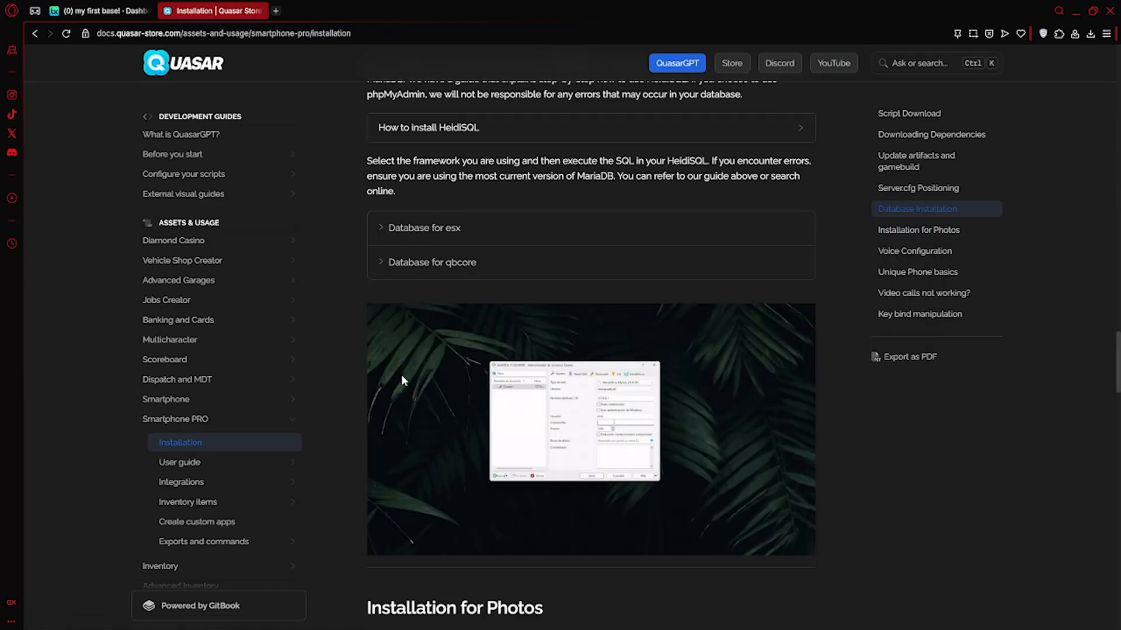
- Open the CFX-Natives GitHub link (citizenfx/cfx-server-data) from Installation for Photos
{"action": "scroll", "scroll_direction": "down", "scroll_amount": 3}
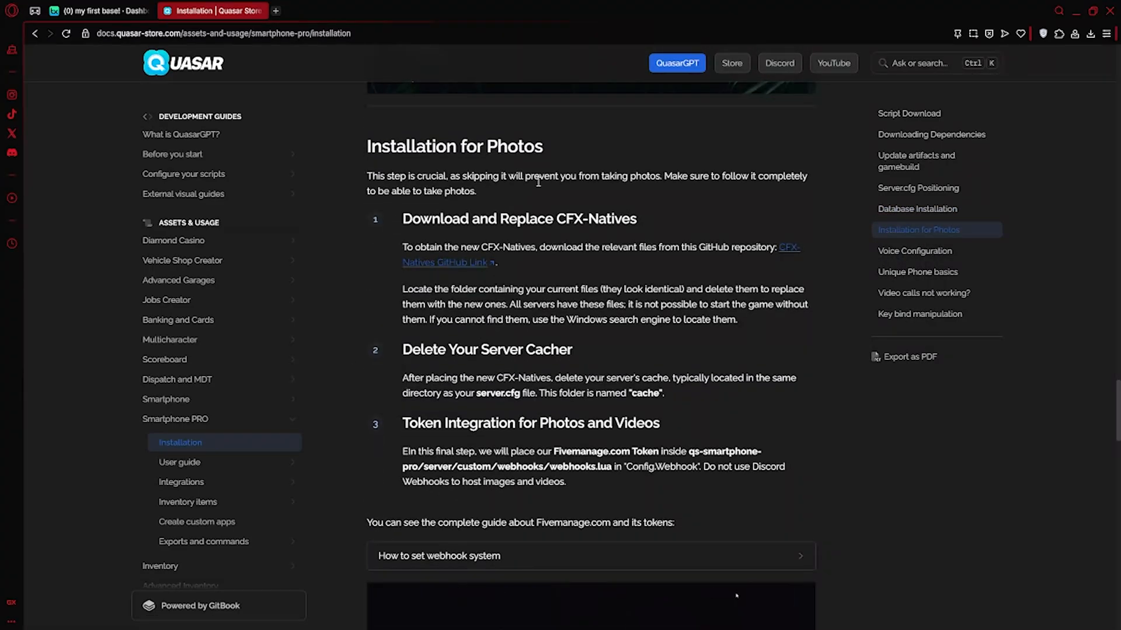
{"action": "mouse_move", "coordinate": [449, 256]}
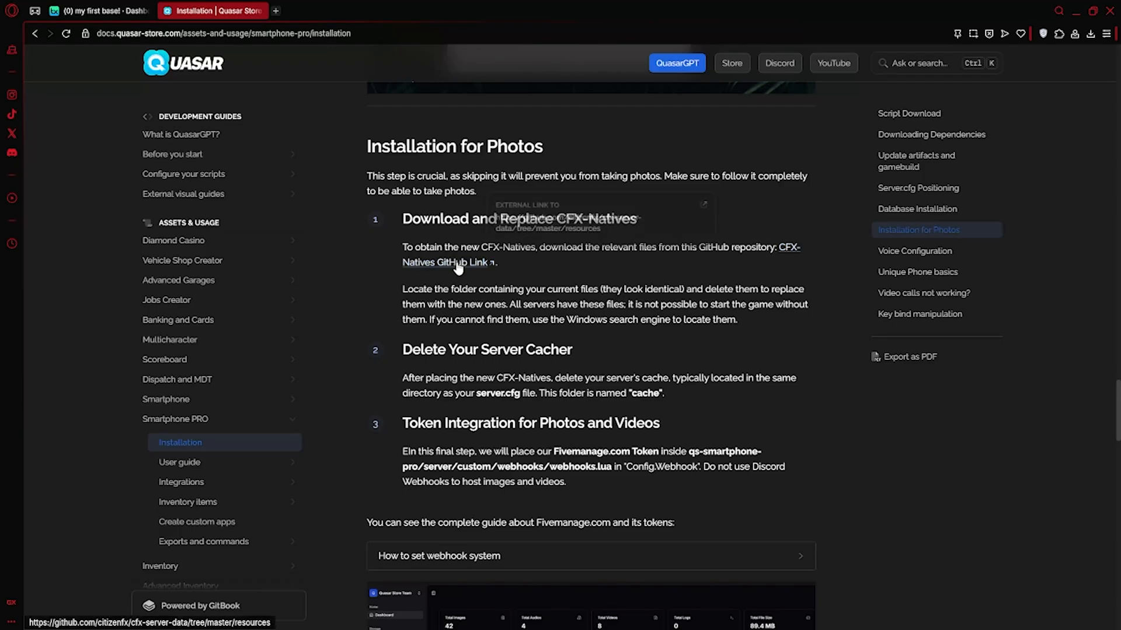
{"action": "left_click", "coordinate": [448, 262]}
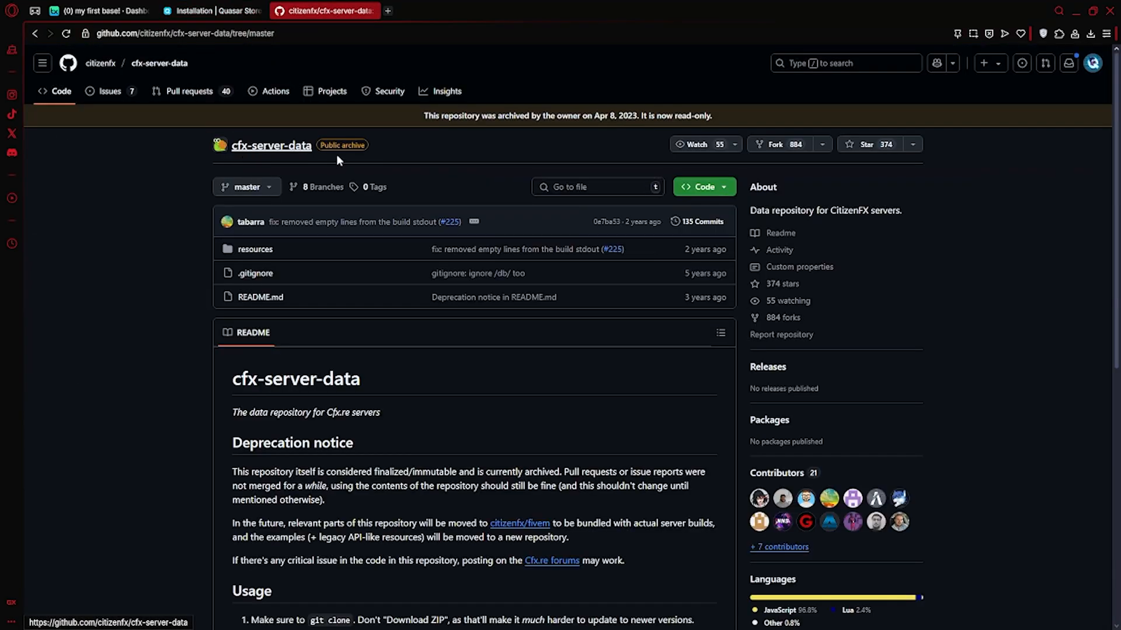
- Download the cfx-server-data repository as a ZIP from the Code menu
{"action": "left_click", "coordinate": [700, 186]}
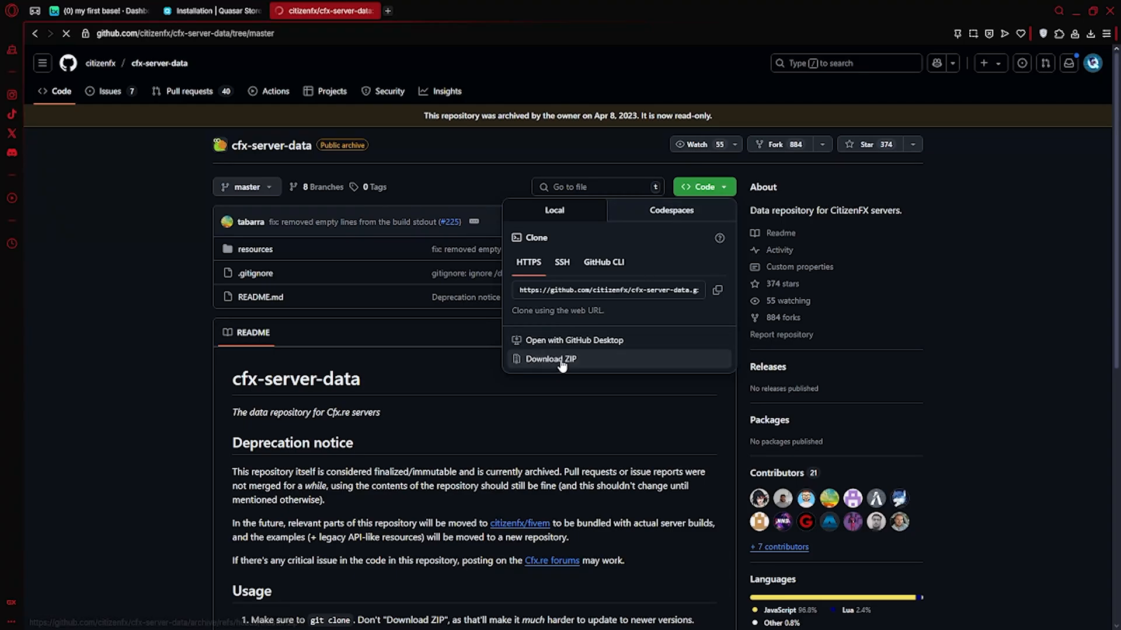
{"action": "left_click", "coordinate": [551, 359]}
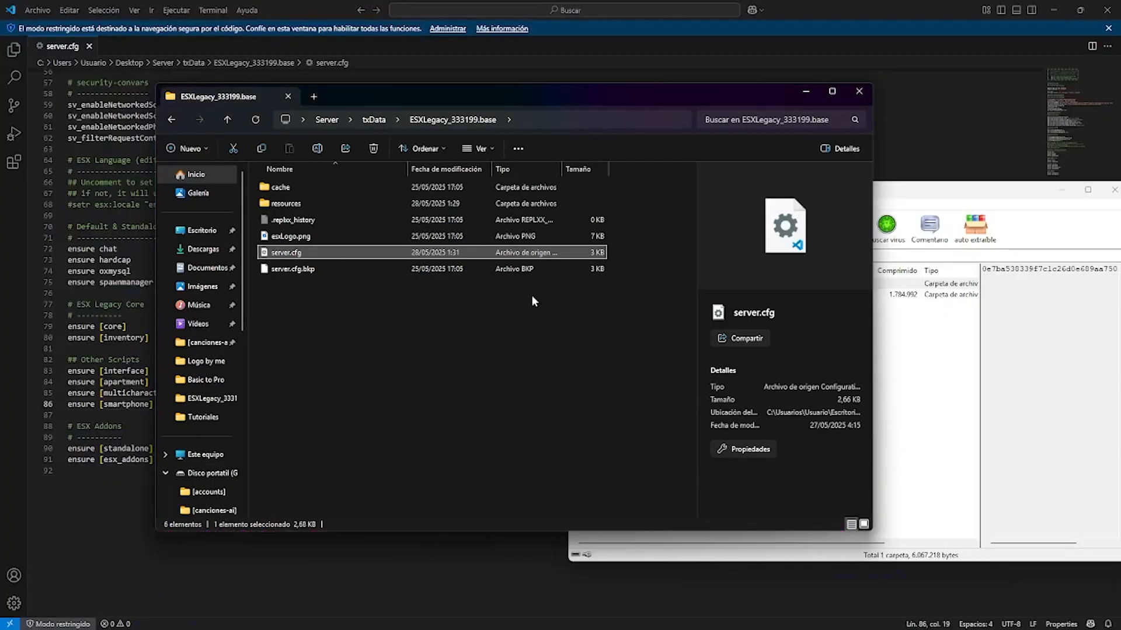
- Browse to the server's resources/[cfx-default] folder and open cfx-server-data-master in WinRAR
{"action": "double_click", "coordinate": [284, 204]}
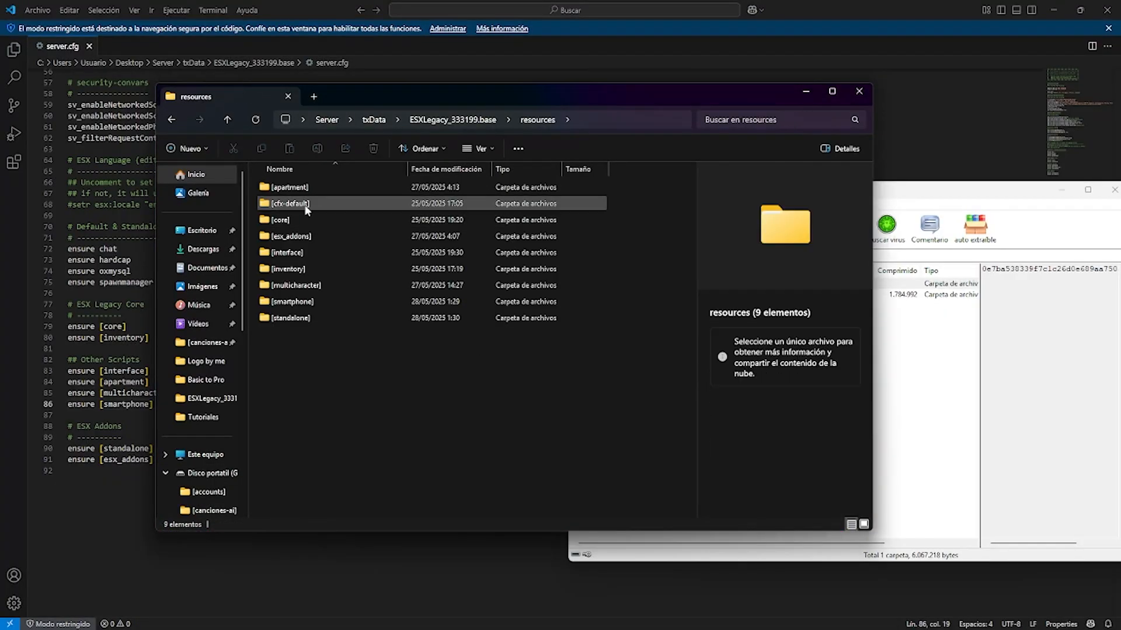
{"action": "double_click", "coordinate": [287, 204]}
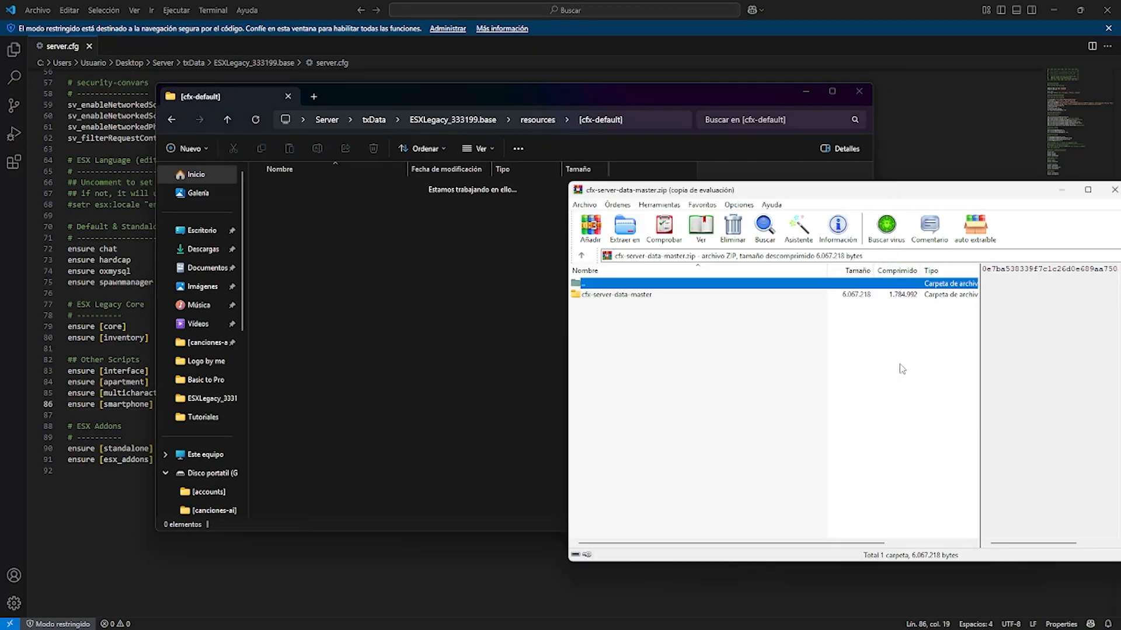
{"action": "double_click", "coordinate": [617, 293]}
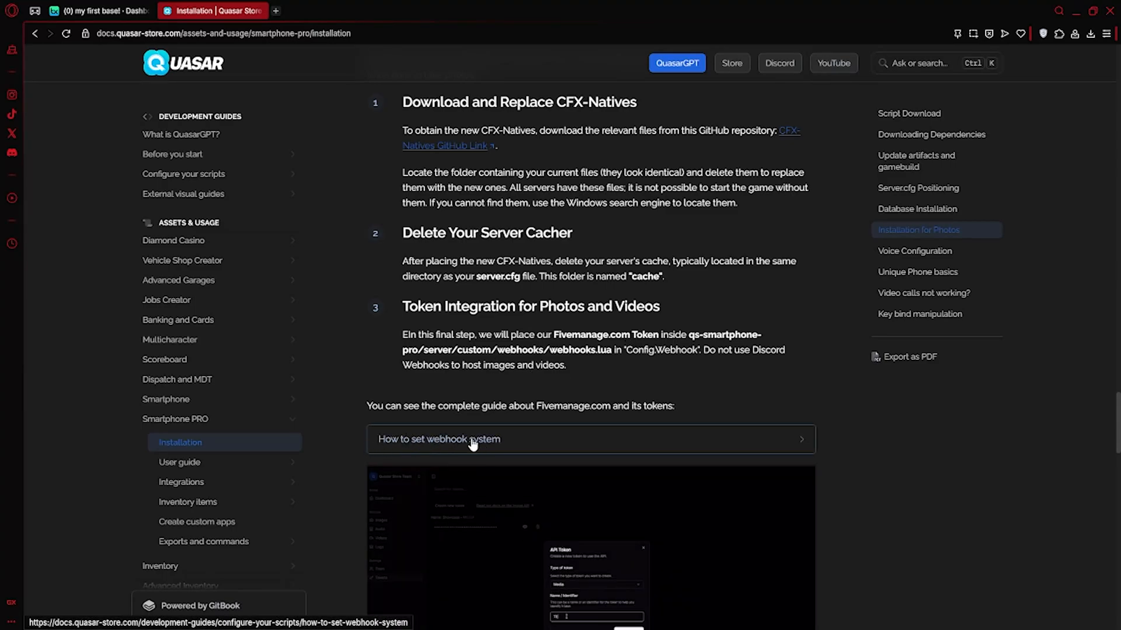
- Follow the 'How to set webhook system' guide's link to fivemanage.com in a new tab
{"action": "left_click", "coordinate": [439, 439]}
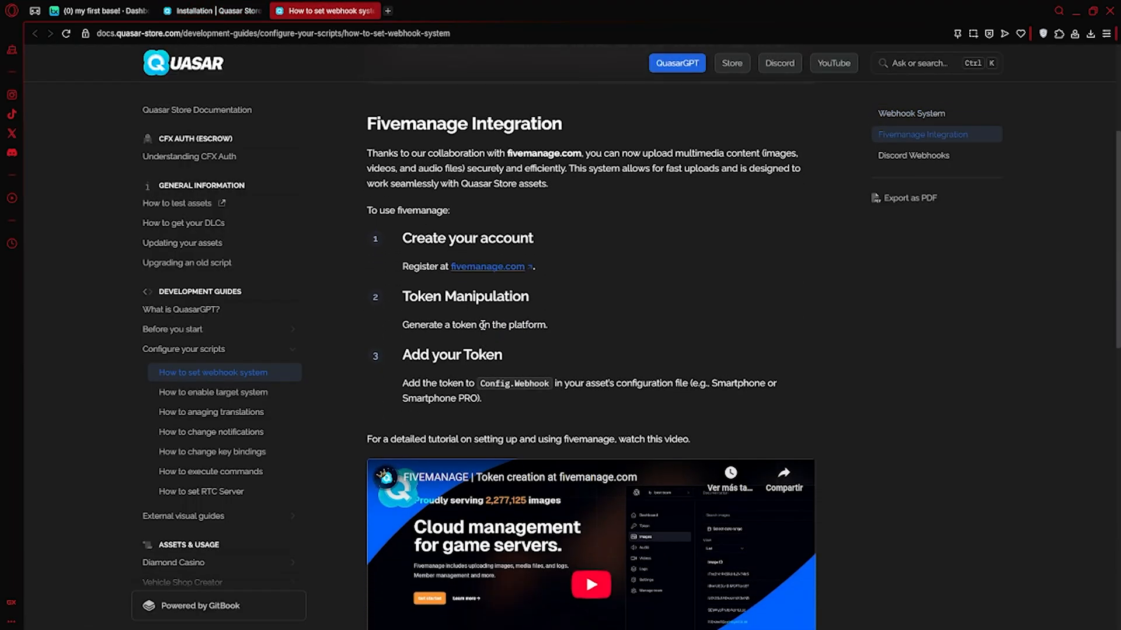
{"action": "left_click", "coordinate": [488, 266]}
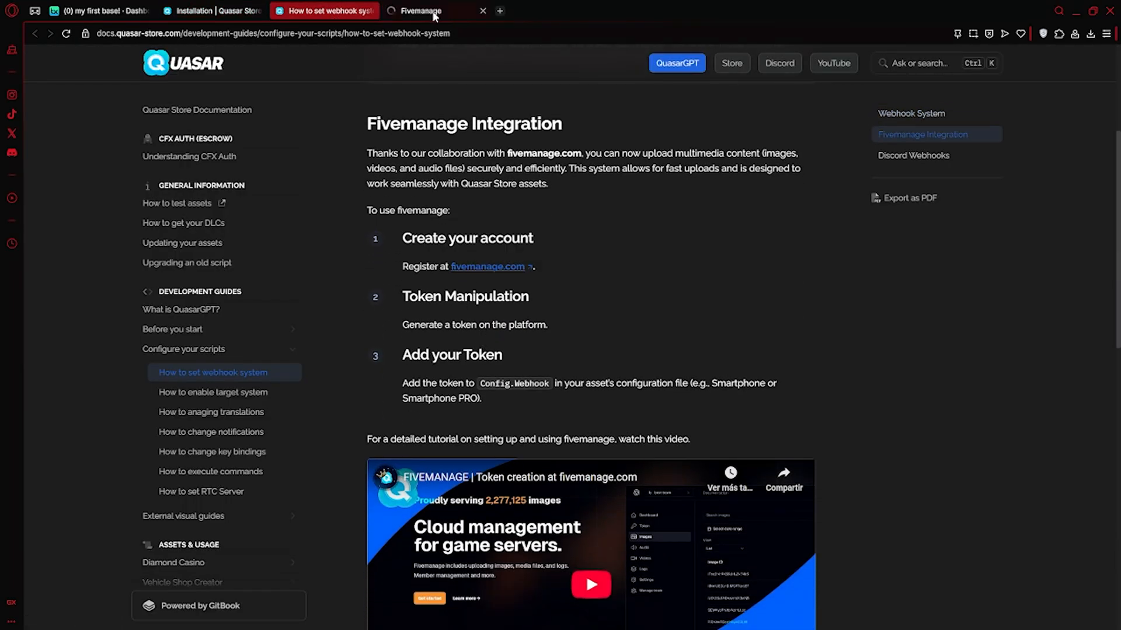
{"action": "left_click", "coordinate": [421, 11]}
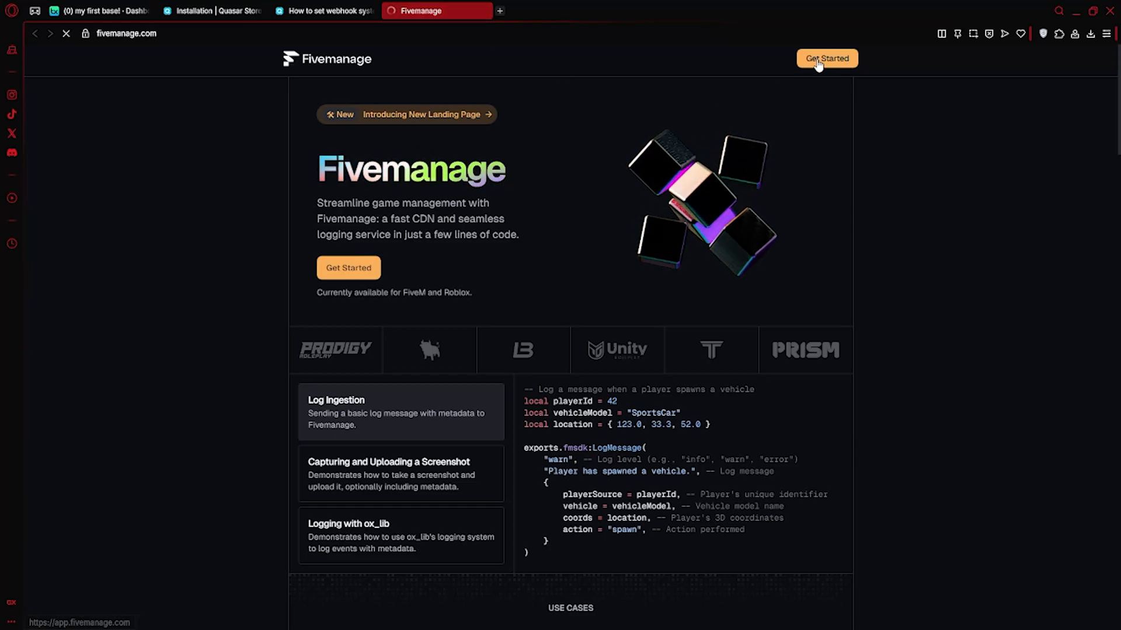
- Sign up for Fivemanage using GitHub and authorize the fivemanage app
{"action": "left_click", "coordinate": [826, 58]}
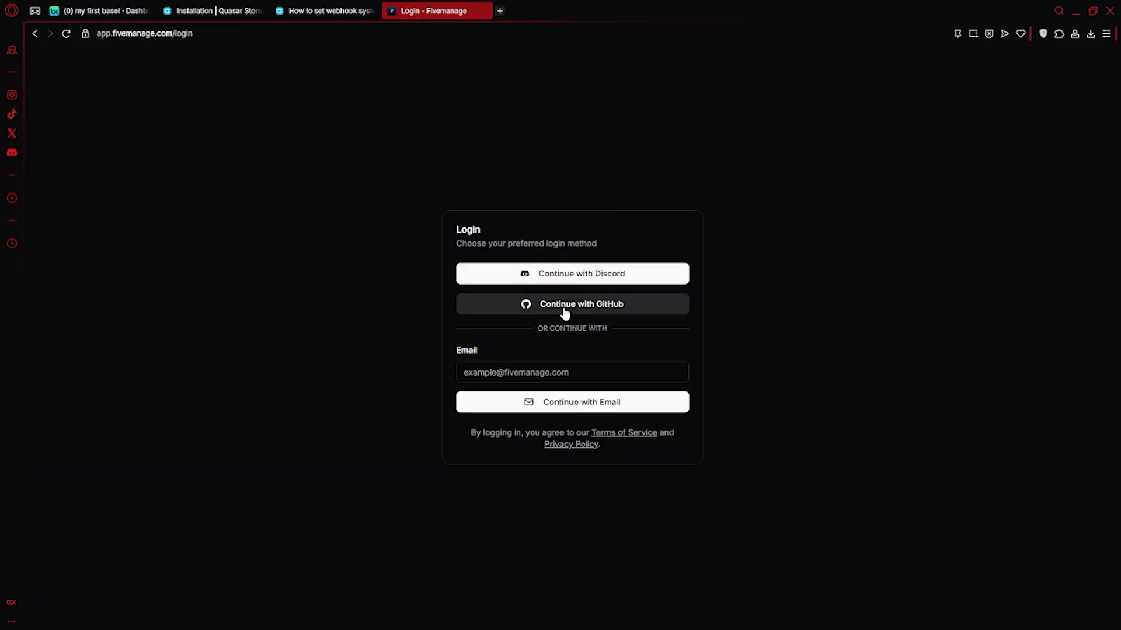
{"action": "left_click", "coordinate": [571, 304]}
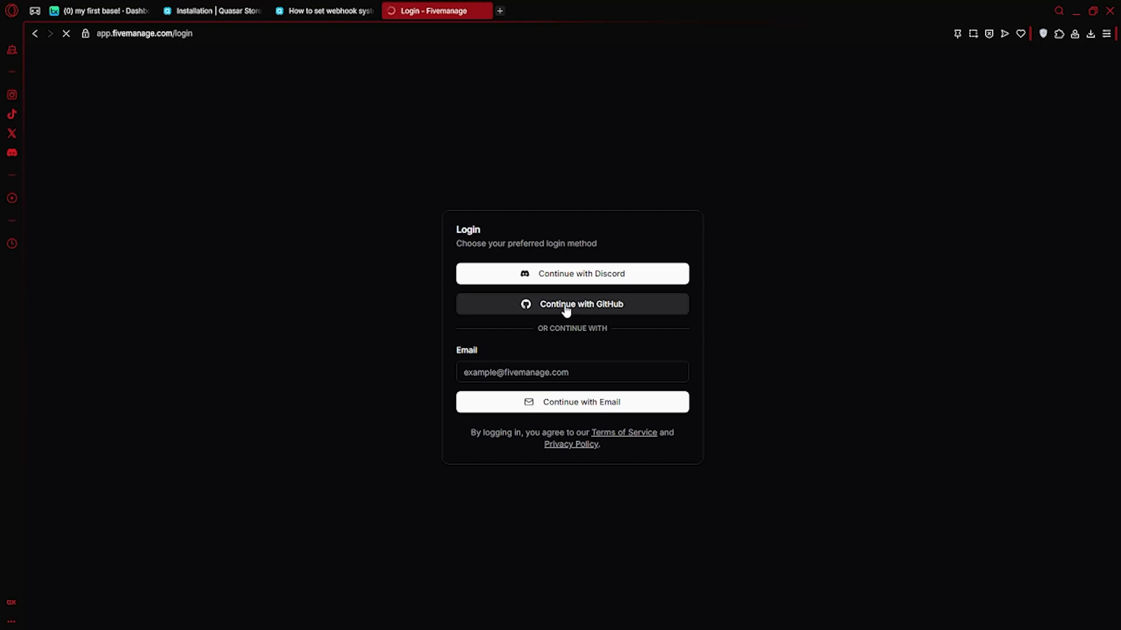
{"action": "left_click", "coordinate": [571, 303]}
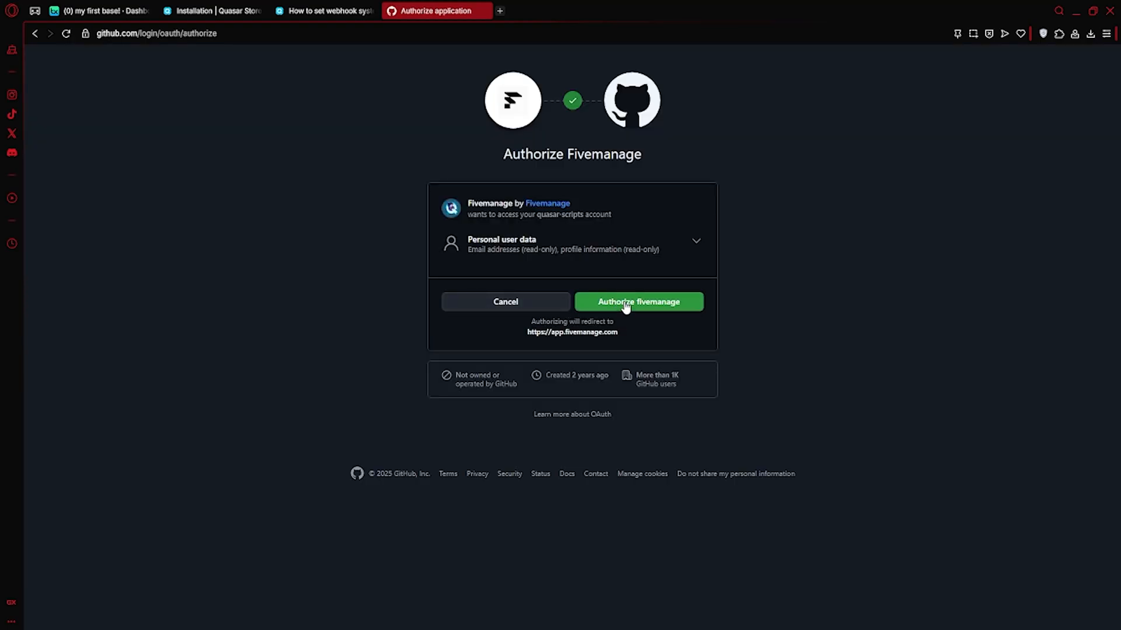
{"action": "left_click", "coordinate": [638, 301]}
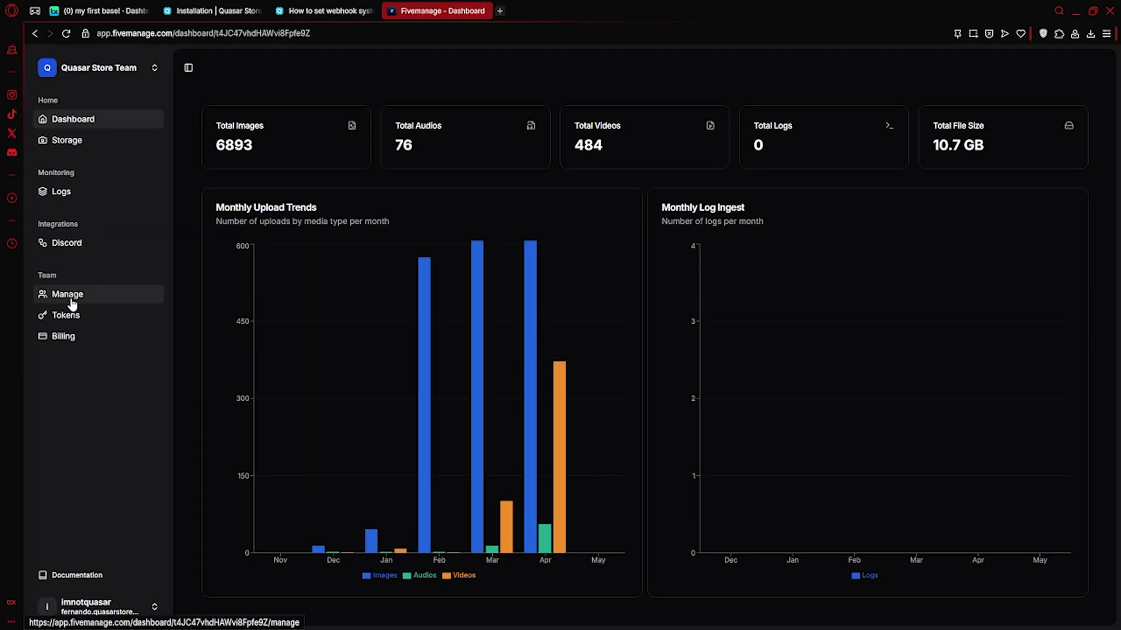
- Create a Media-type API token named 'Smartphone TEST' under the team's API tokens
{"action": "left_click", "coordinate": [65, 315]}
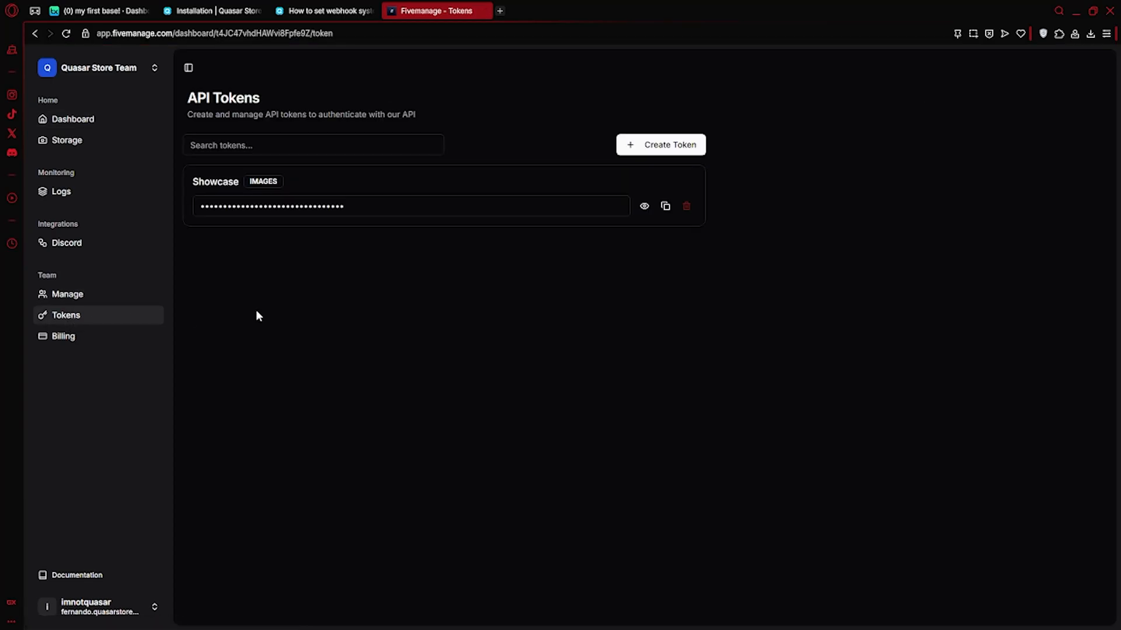
{"action": "left_click", "coordinate": [659, 145]}
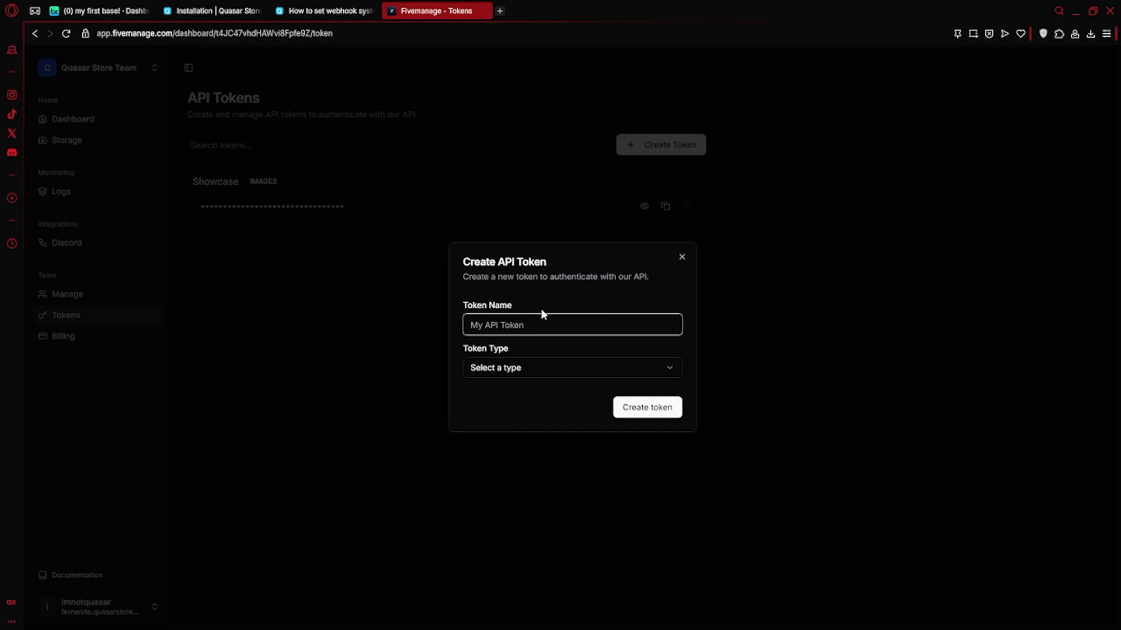
{"action": "type", "text": "Smartphone TEST"}
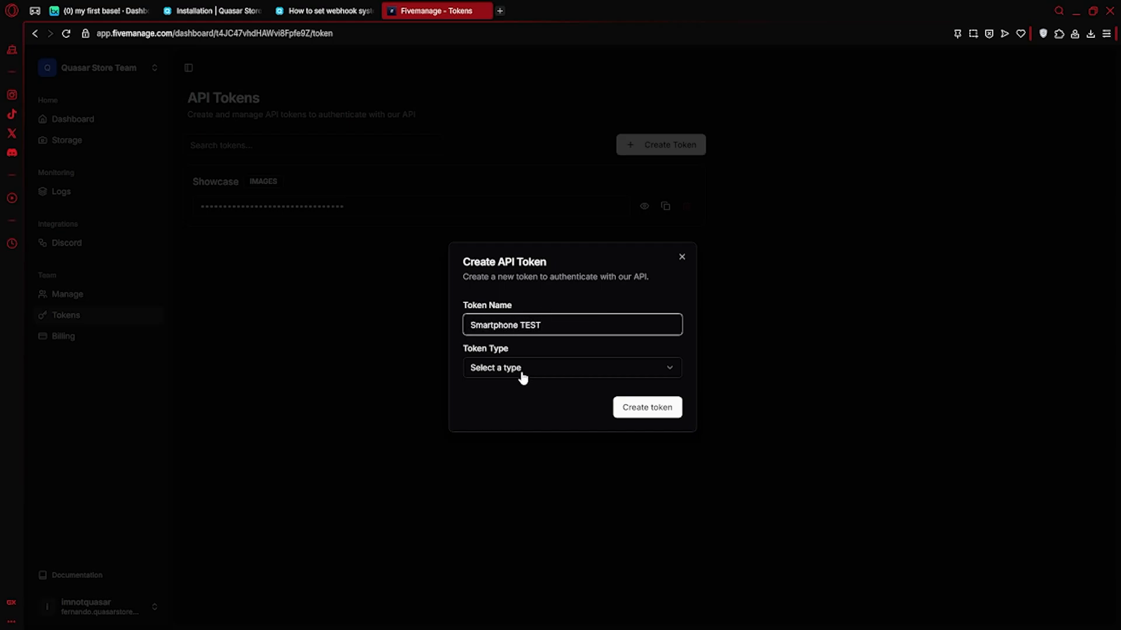
{"action": "left_click", "coordinate": [570, 367]}
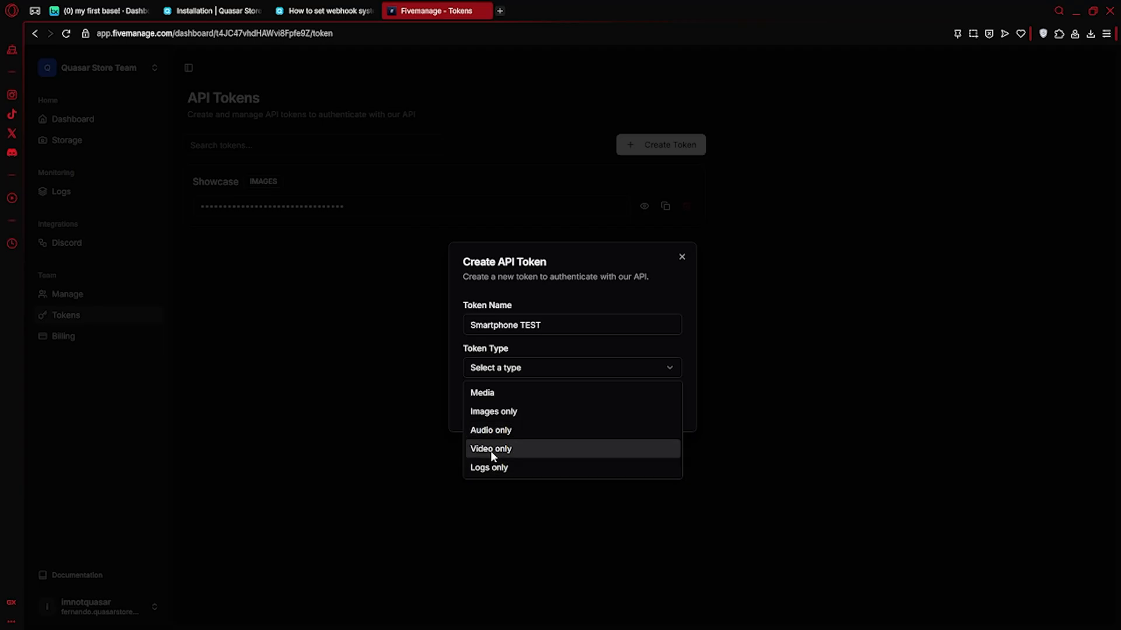
{"action": "left_click", "coordinate": [482, 392]}
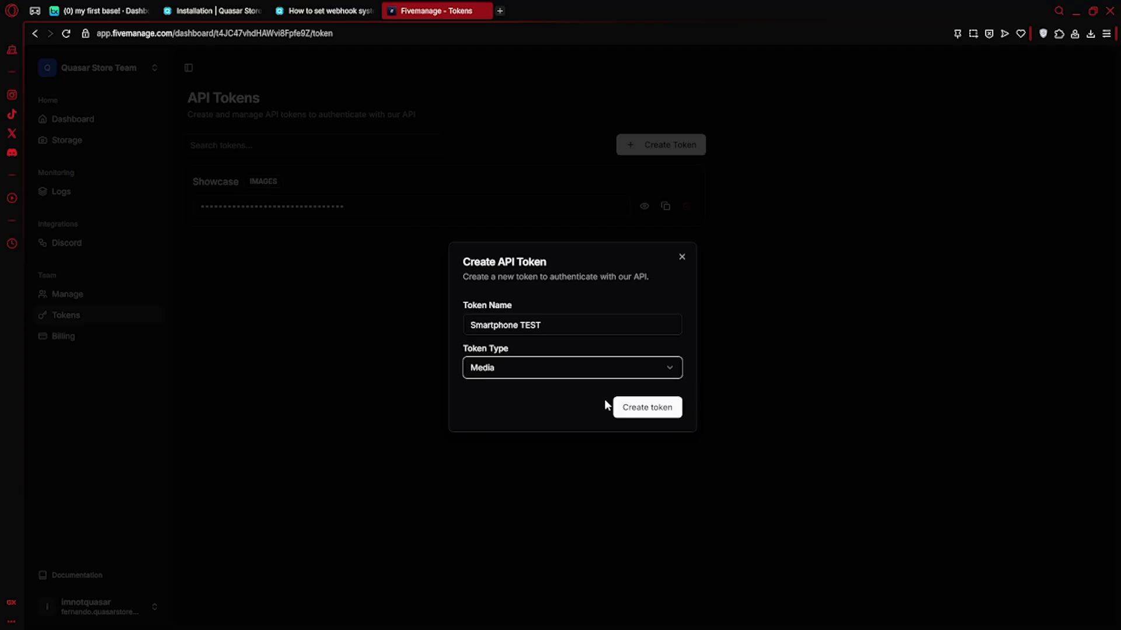
{"action": "left_click", "coordinate": [646, 407]}
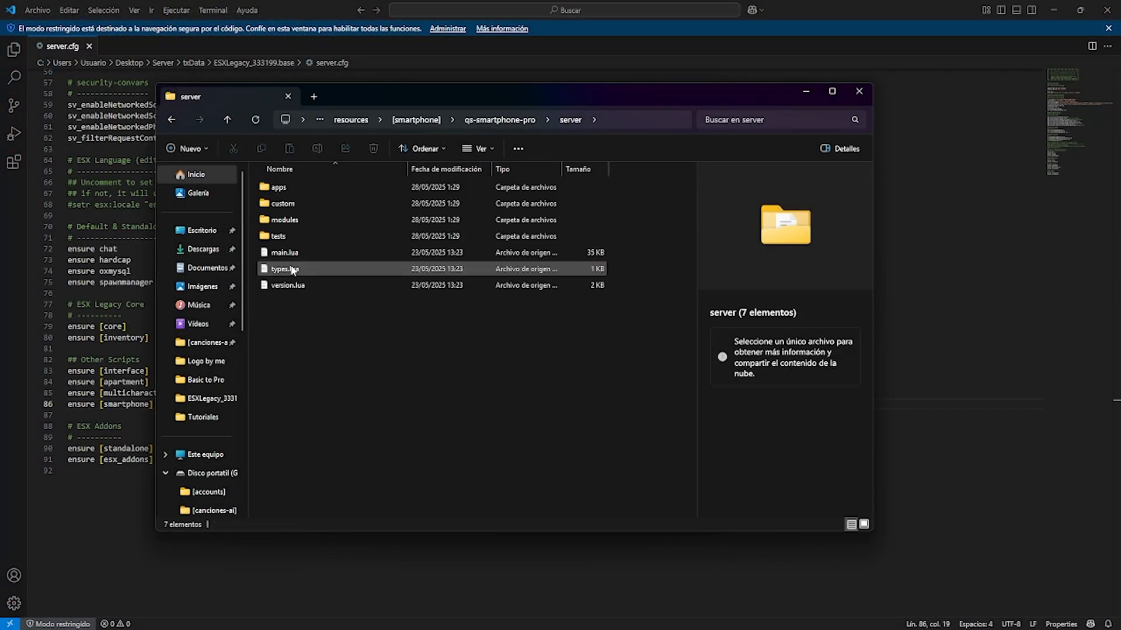
- Open qs-smartphone-pro's server/custom folder, then its webhooks subfolder
{"action": "double_click", "coordinate": [281, 203]}
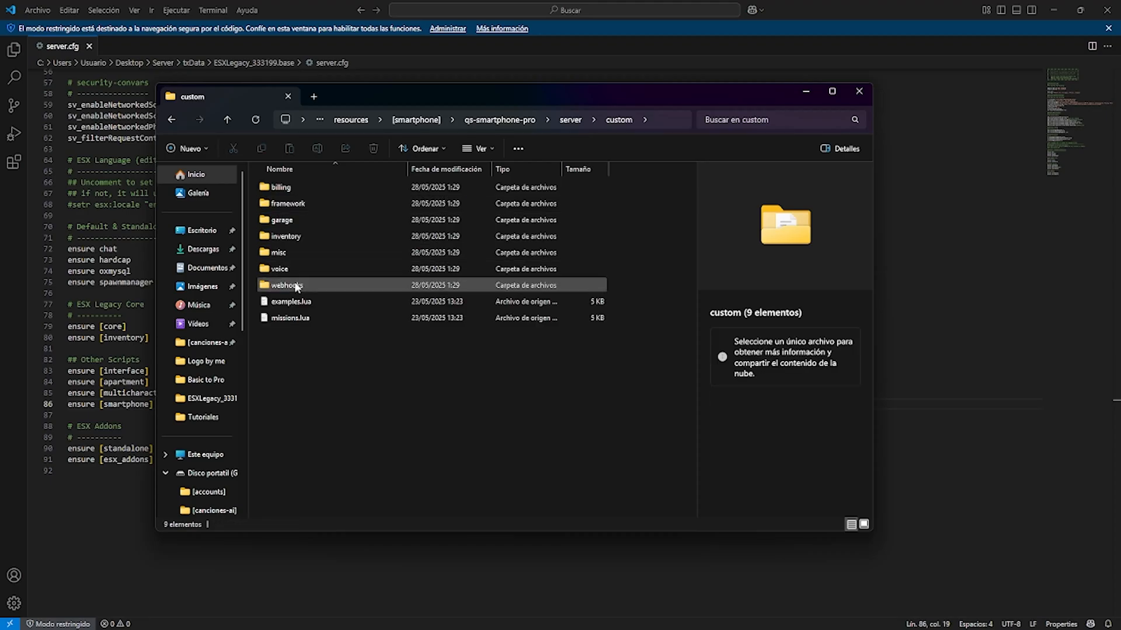
{"action": "double_click", "coordinate": [287, 285]}
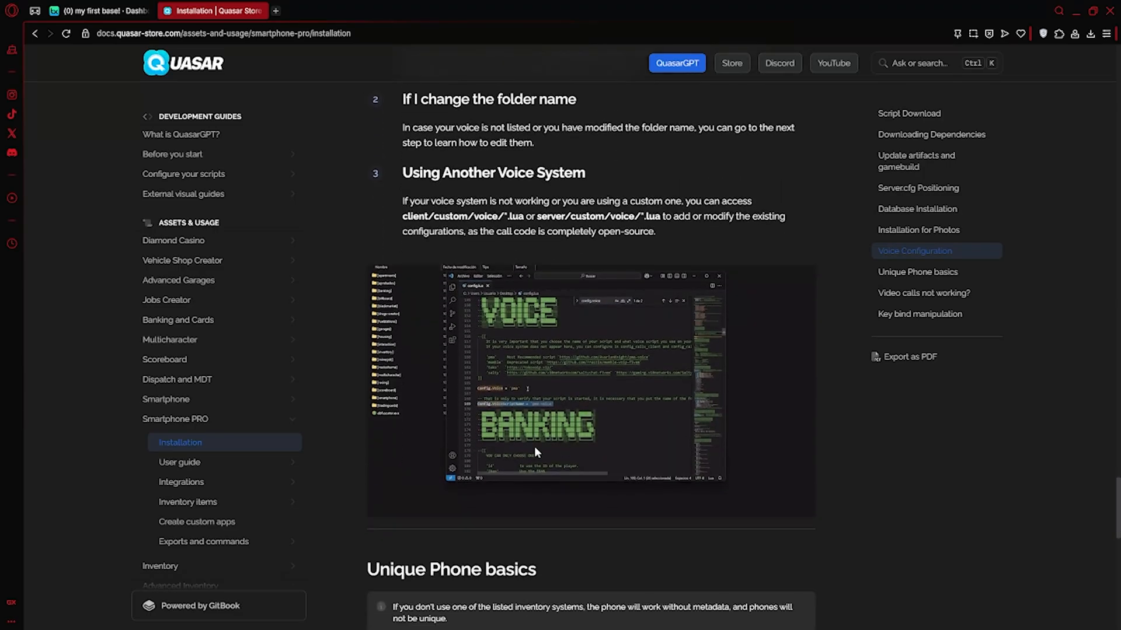
- Scroll the Installation page past Unique Phone basics and Video calls to Key bind manipulation
{"action": "scroll", "scroll_direction": "down", "scroll_amount": 3}
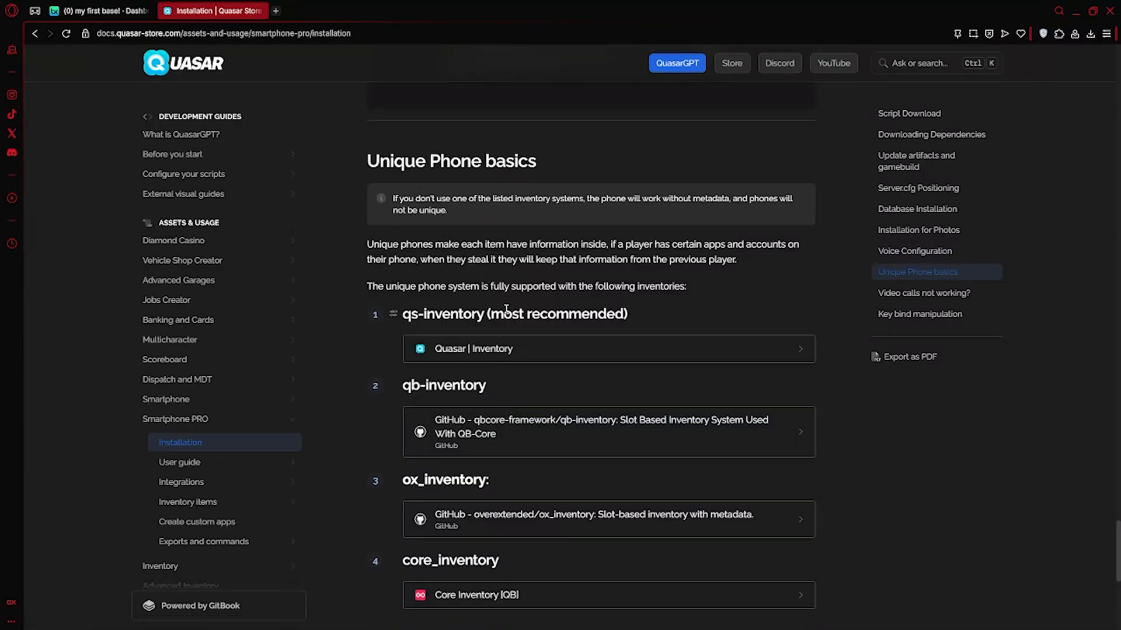
{"action": "scroll", "scroll_direction": "down", "scroll_amount": 3}
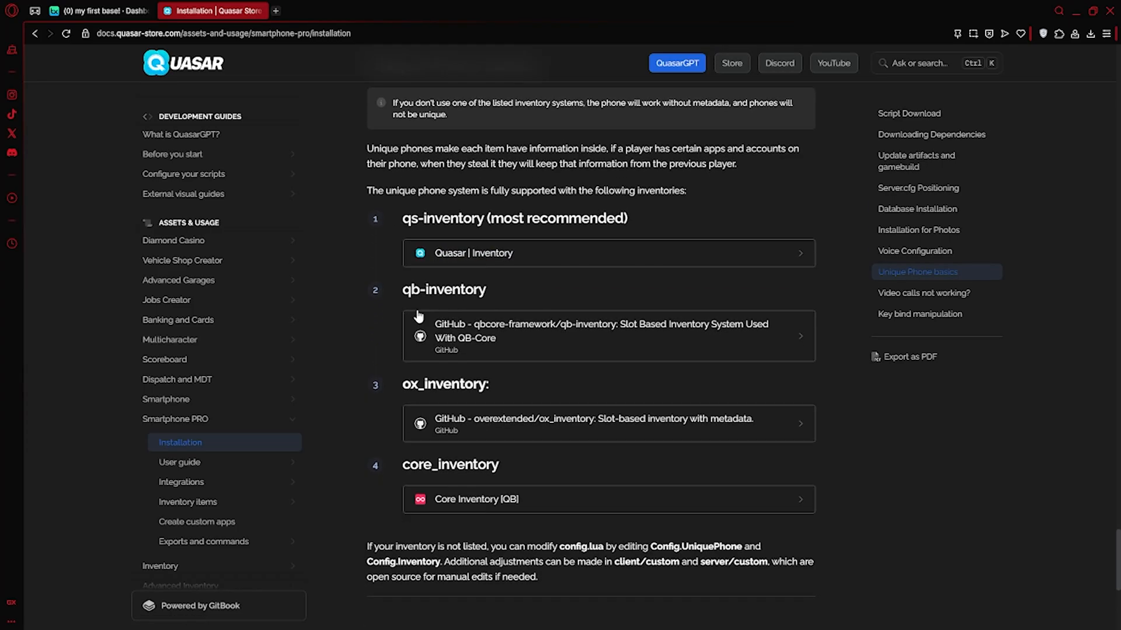
{"action": "scroll", "scroll_direction": "down", "scroll_amount": 3}
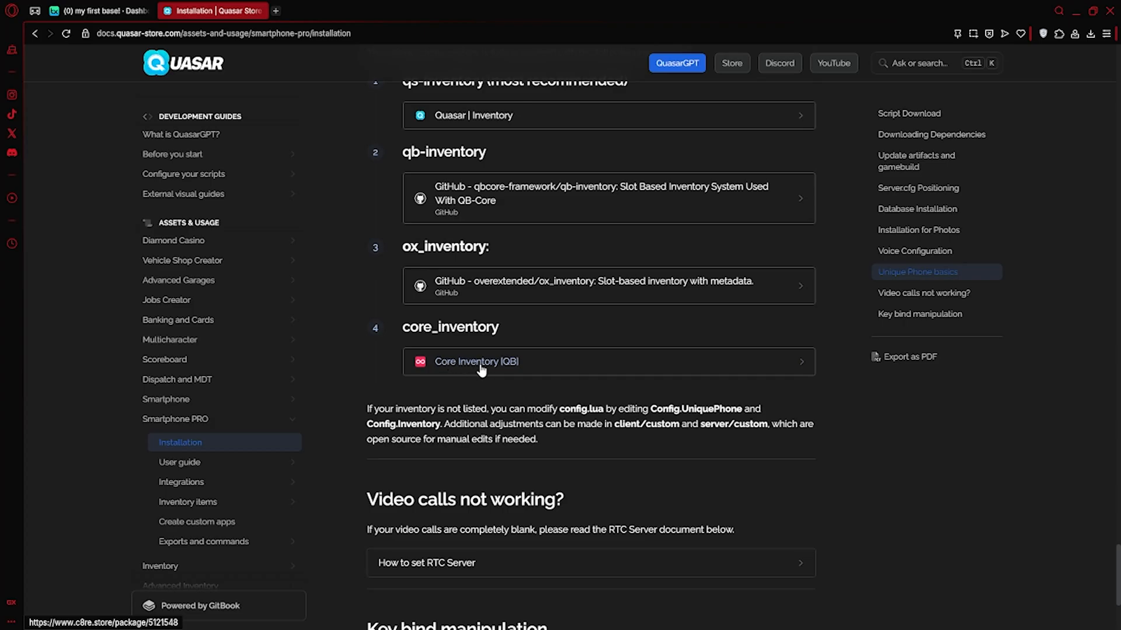
{"action": "scroll", "scroll_direction": "down", "scroll_amount": 3}
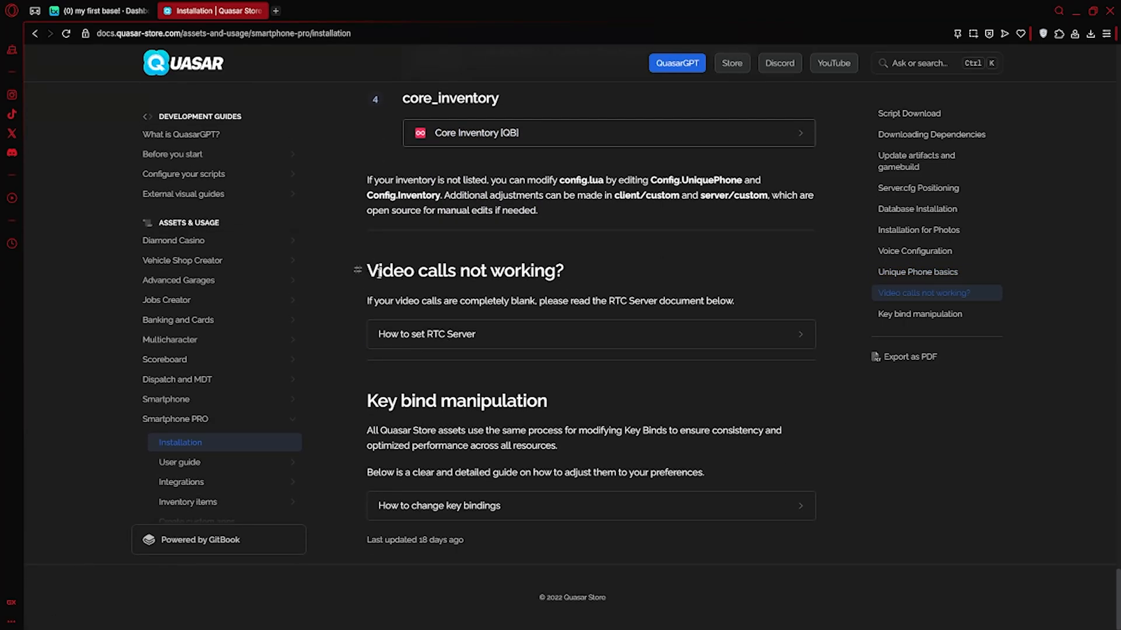
{"action": "left_click_drag", "start_coordinate": [385, 271], "coordinate": [564, 271]}
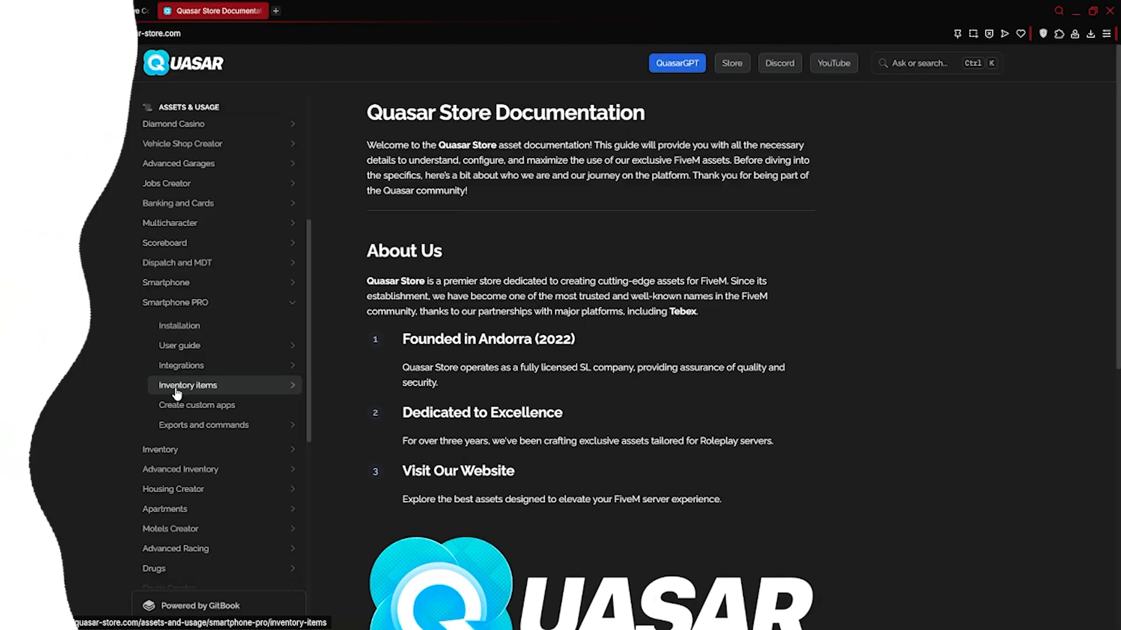
- Open Smartphone PRO > Inventory items > qs-inventory and scroll through the item code
{"action": "left_click", "coordinate": [188, 385]}
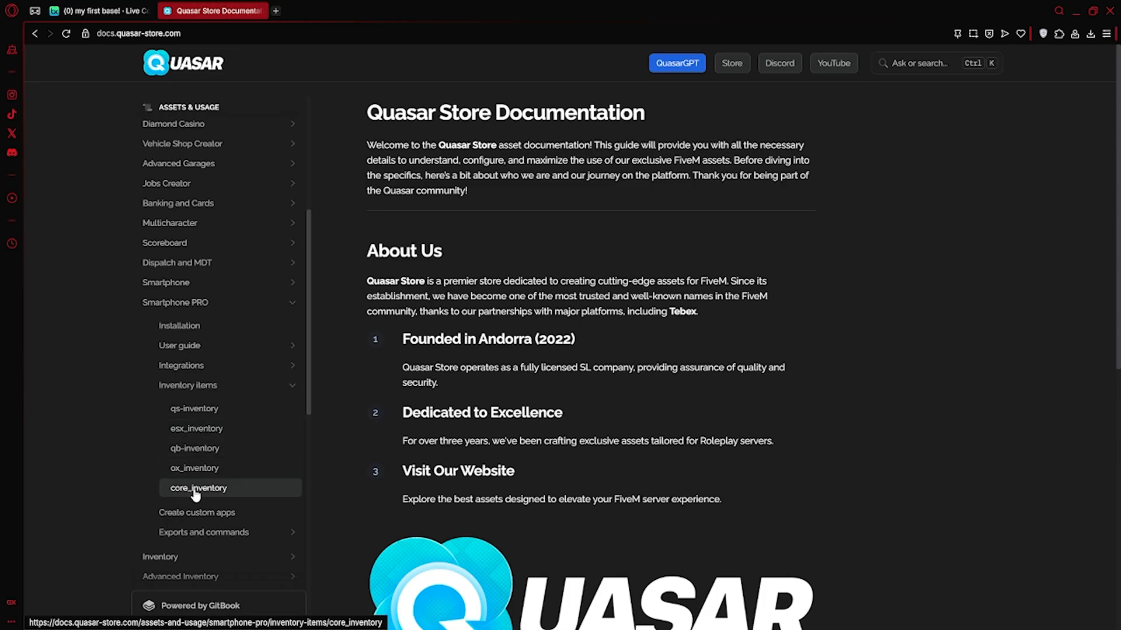
{"action": "left_click", "coordinate": [193, 408]}
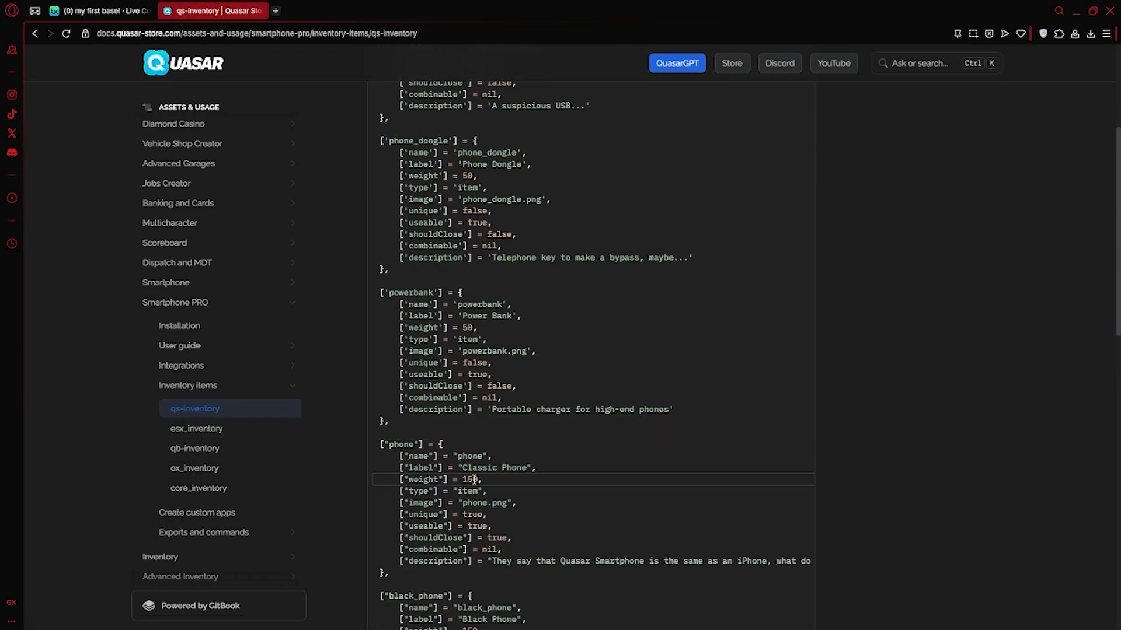
{"action": "scroll", "scroll_direction": "down", "scroll_amount": 3}
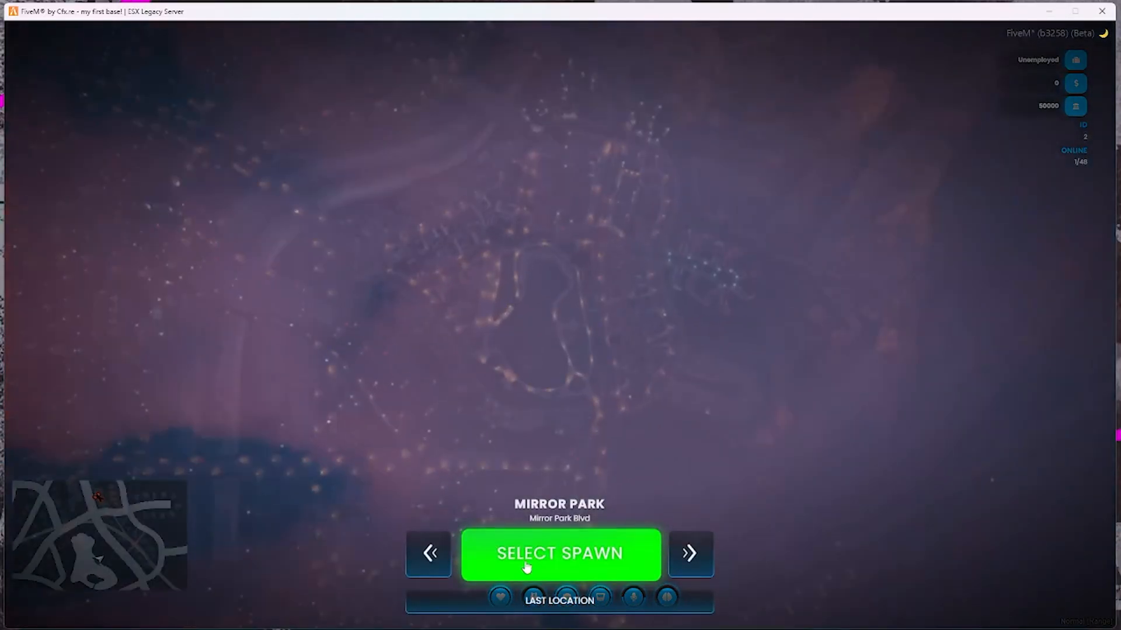
- Spawn at Mirror Park and complete phone setup with a 4-digit password and dark appearance
{"action": "left_click", "coordinate": [560, 553]}
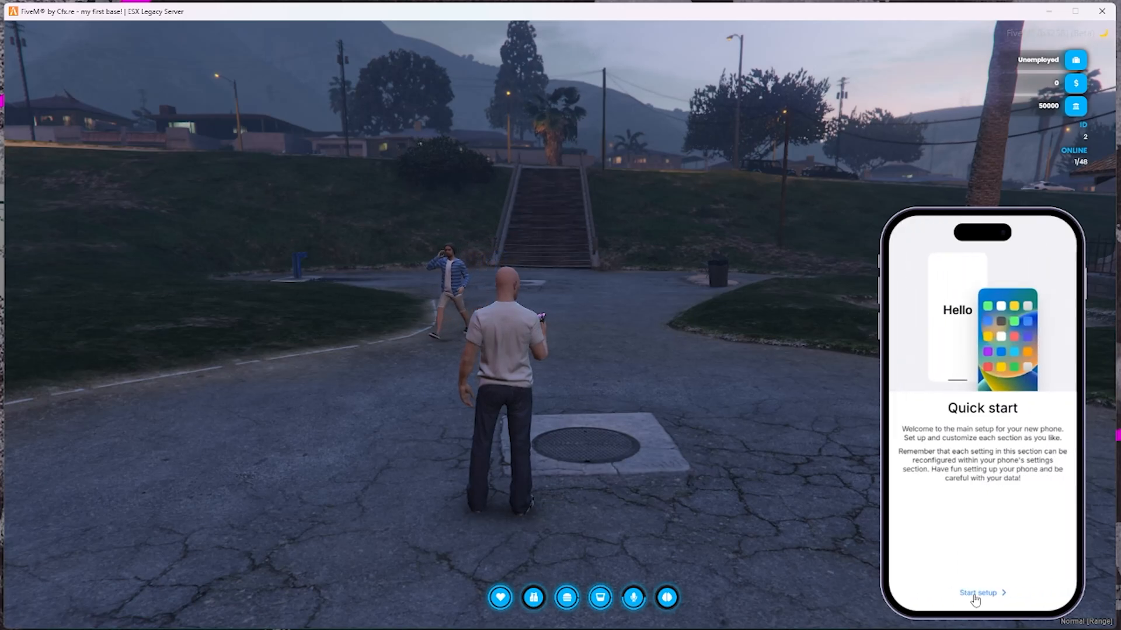
{"action": "left_click", "coordinate": [982, 593]}
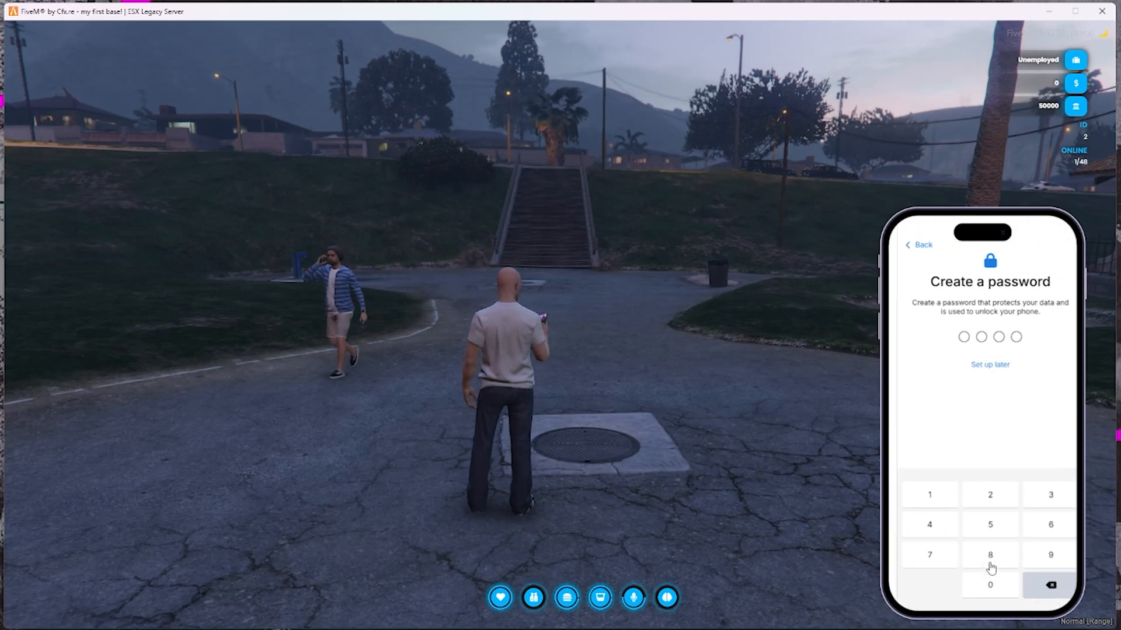
{"action": "left_click", "coordinate": [982, 495]}
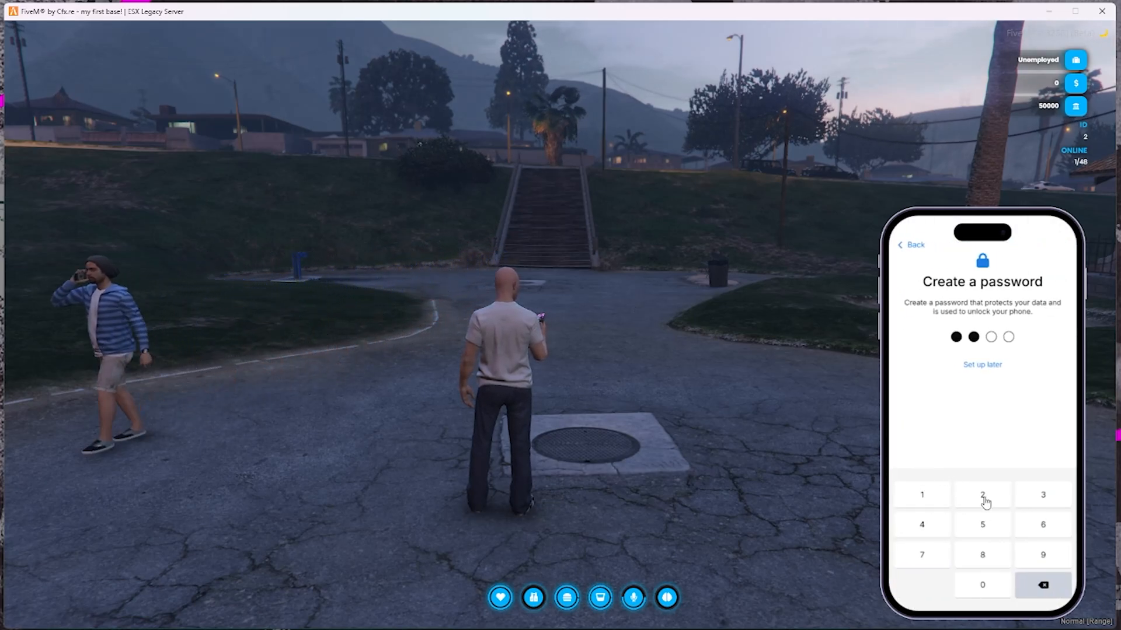
{"action": "left_click", "coordinate": [981, 494]}
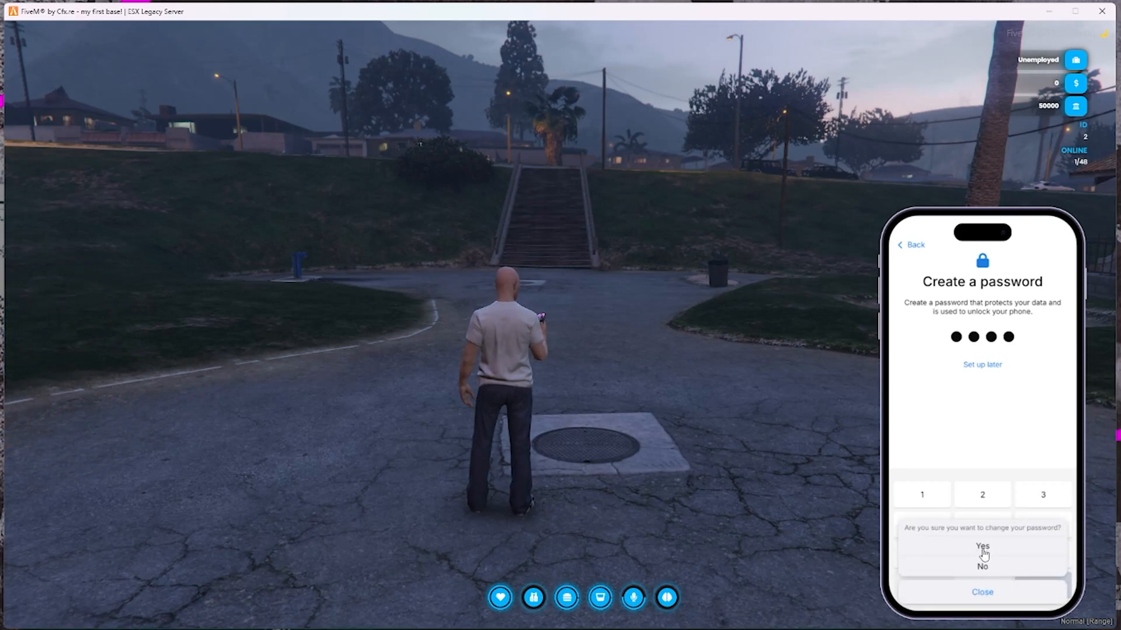
{"action": "left_click", "coordinate": [982, 546]}
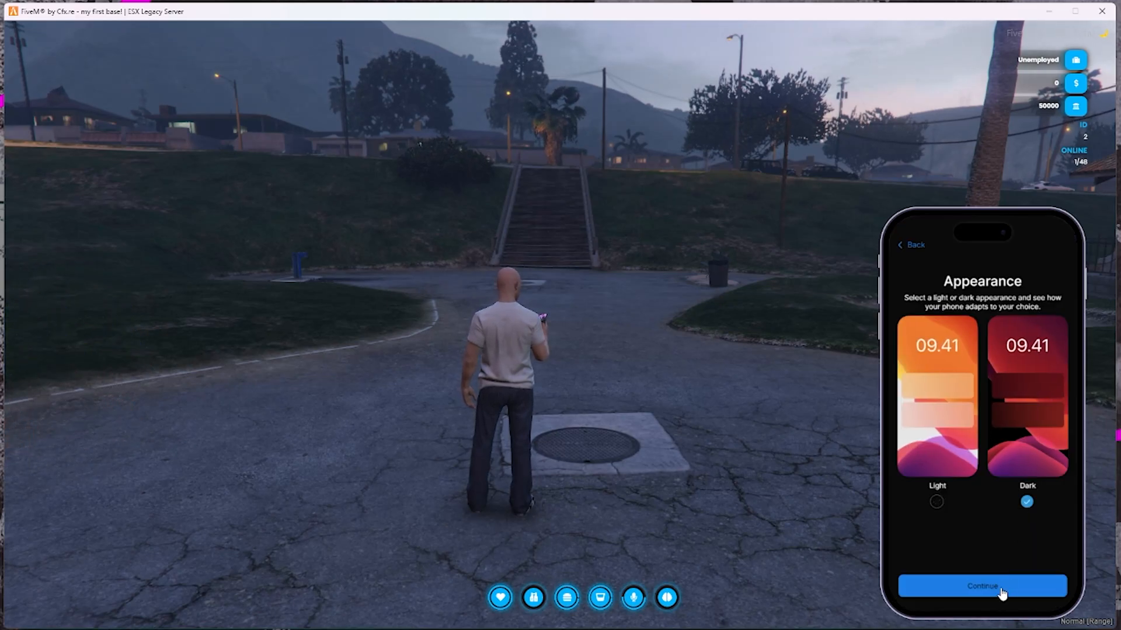
{"action": "left_click", "coordinate": [982, 586]}
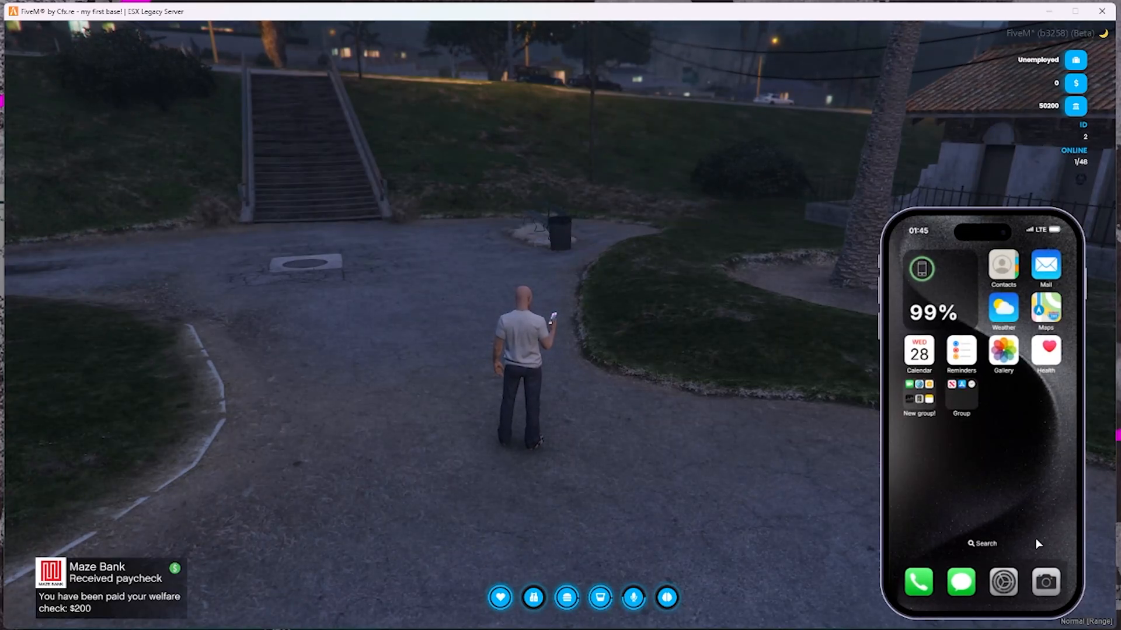
- Open the phone's Settings app and go to its Wallpaper page
{"action": "left_click", "coordinate": [1002, 582]}
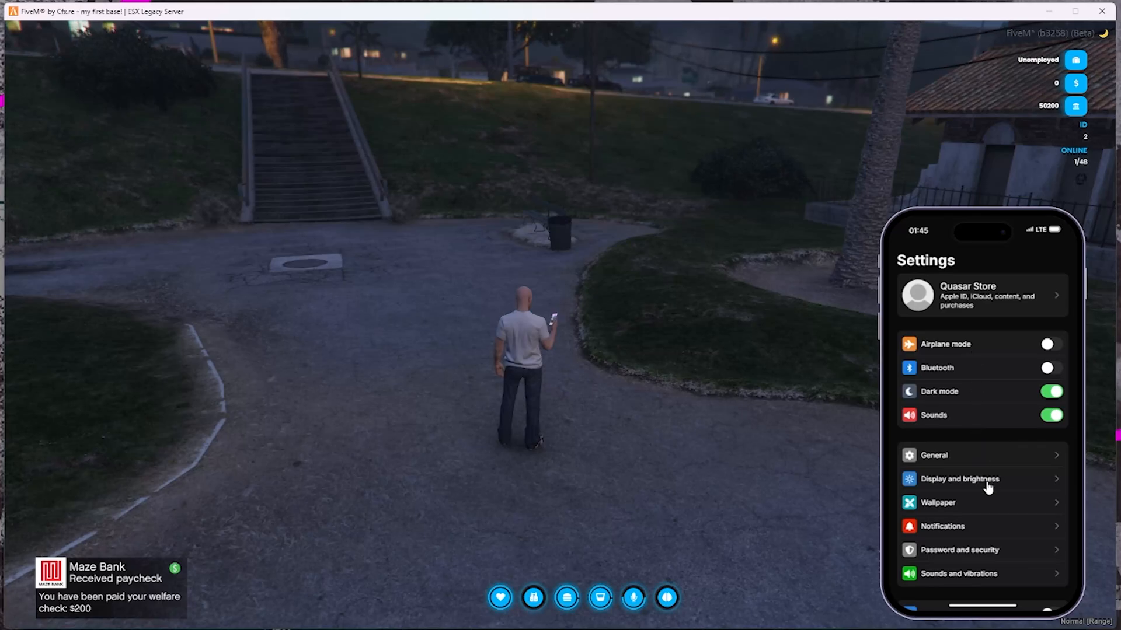
{"action": "scroll", "scroll_direction": "down", "scroll_amount": 3}
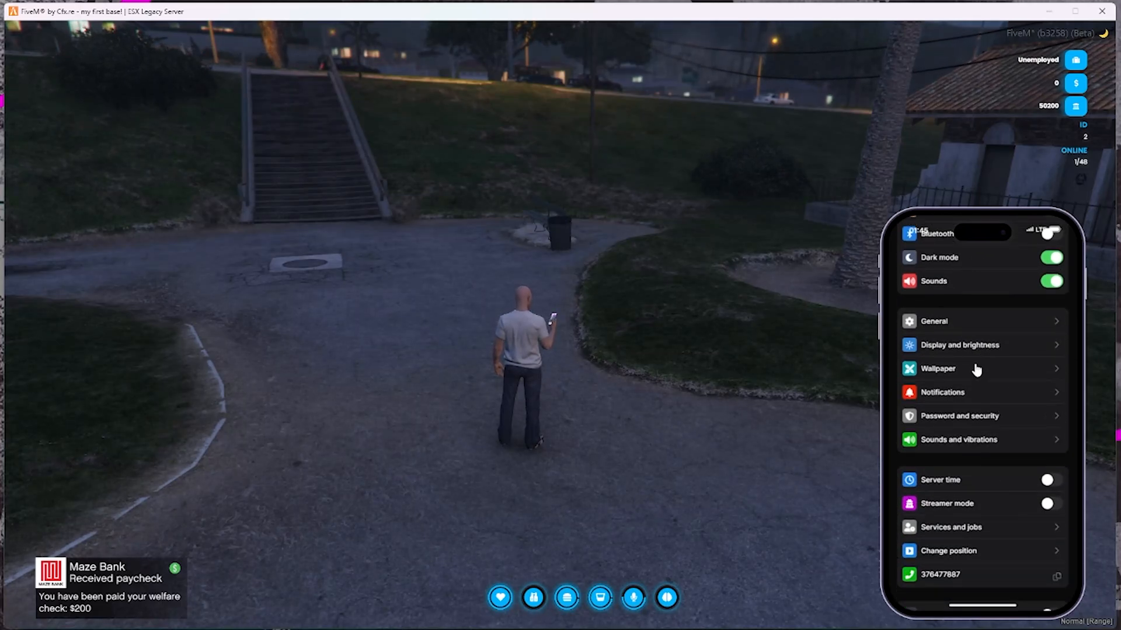
{"action": "left_click", "coordinate": [938, 369]}
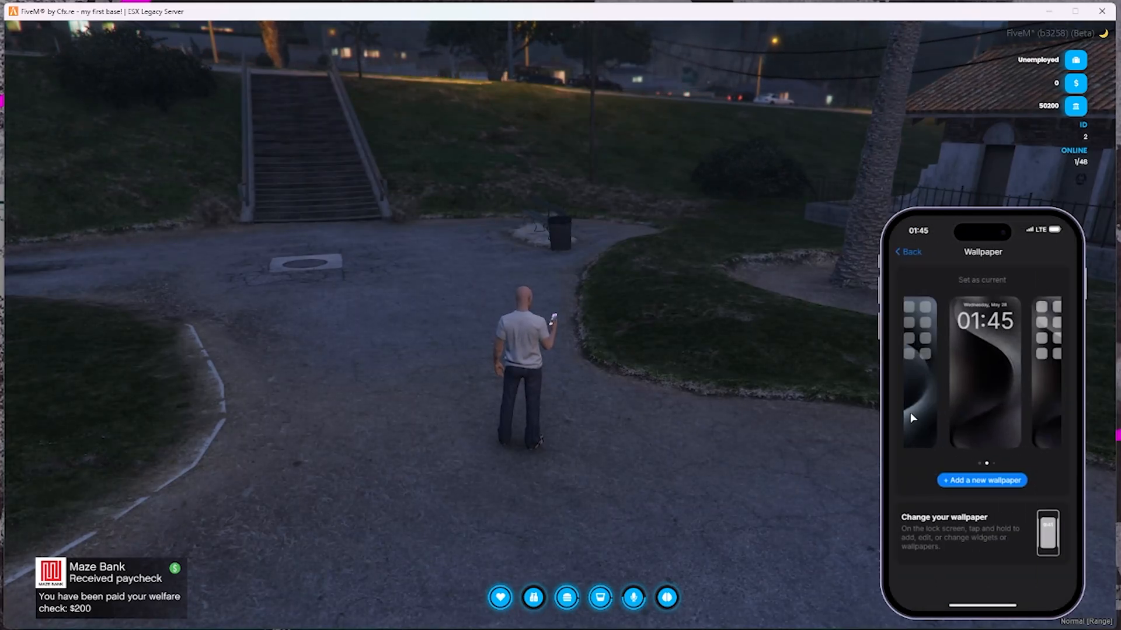